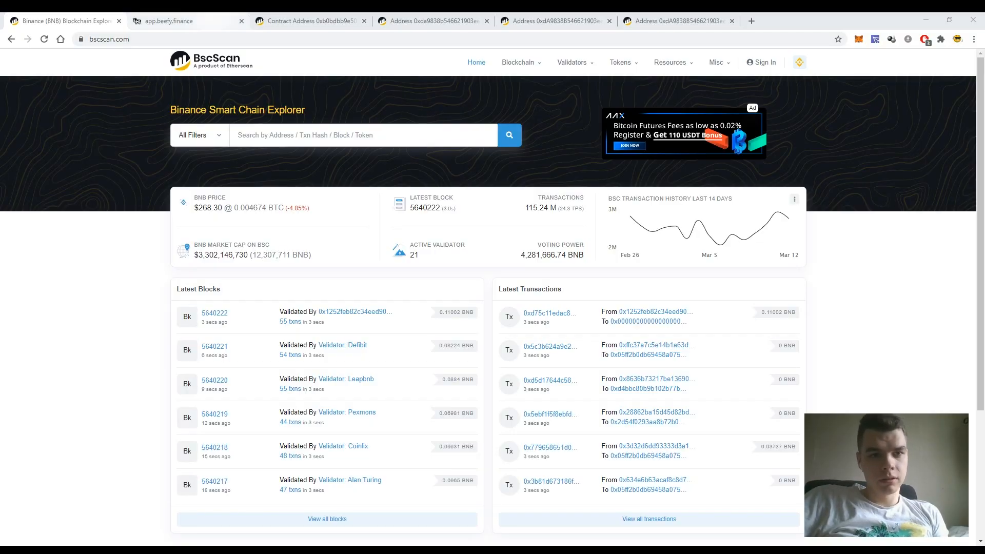
click(170, 20)
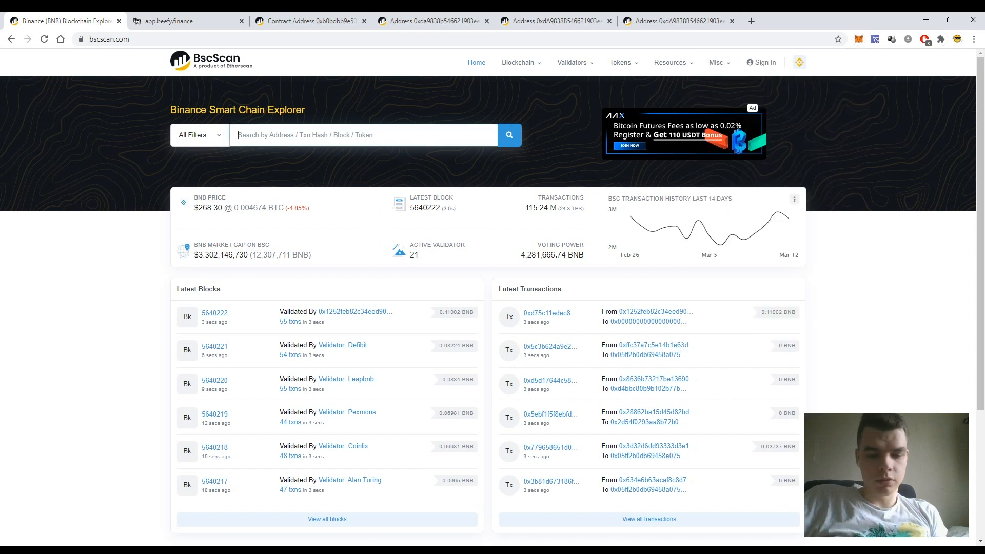
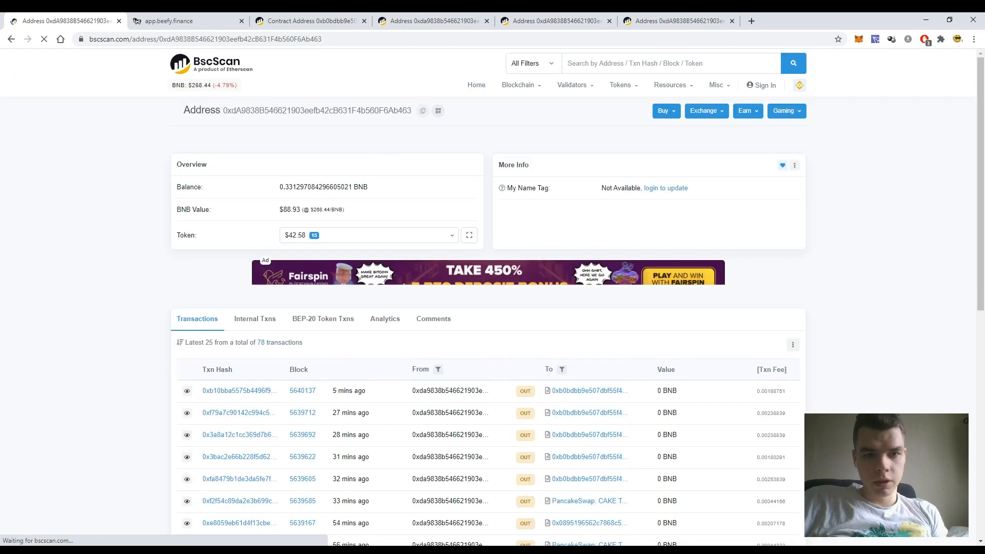
scroll(down, 3)
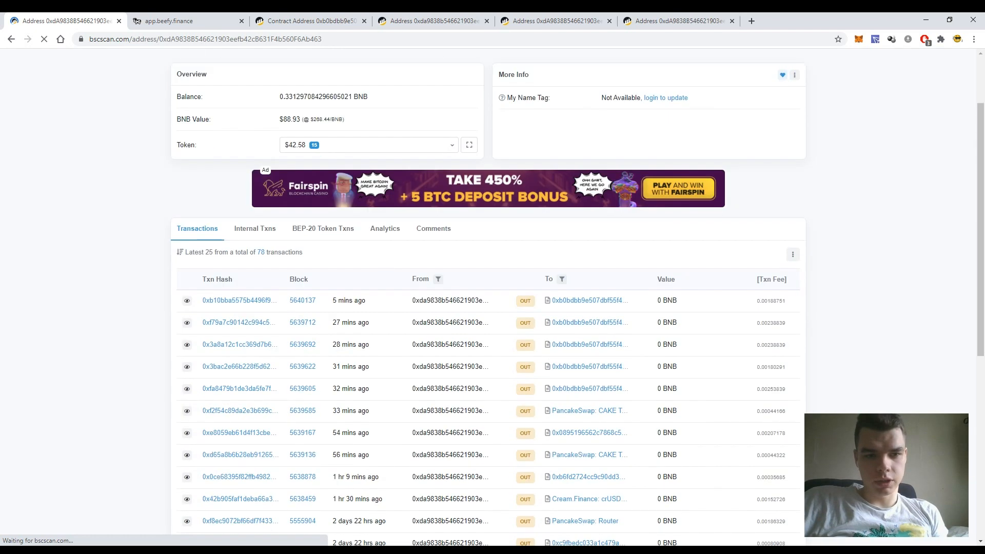
scroll(down, 3)
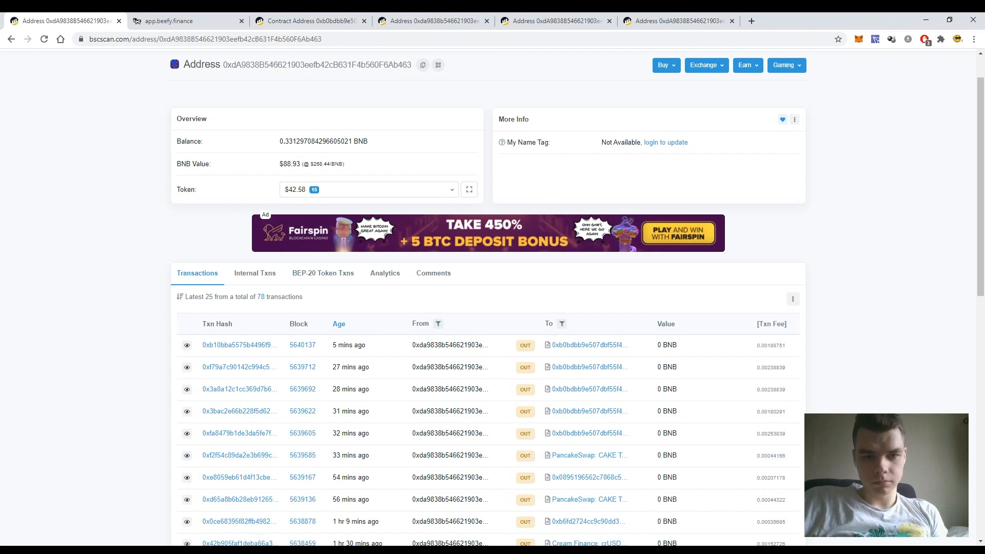
Step: Review the wallet's BEP-20 token transfers, then head to its token holdings
click(322, 273)
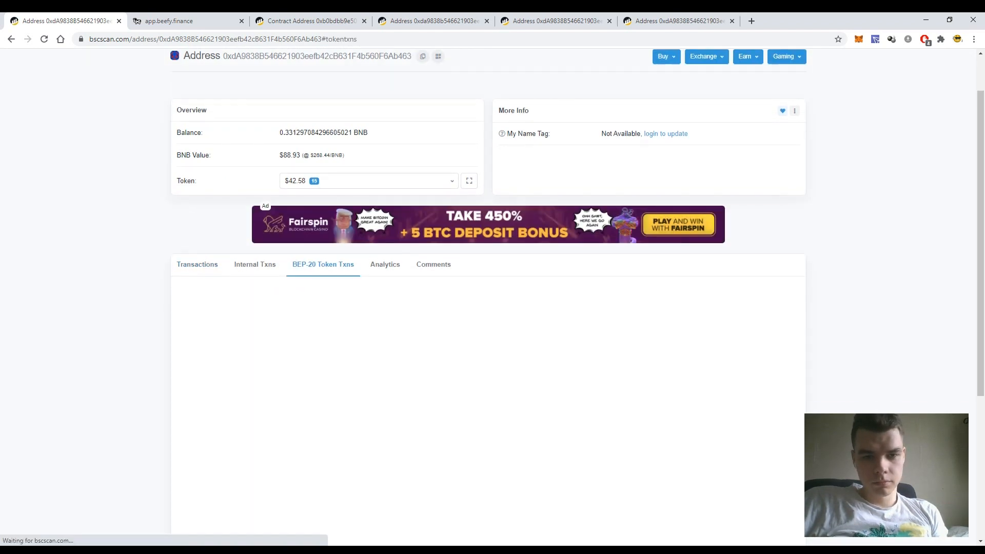
scroll(down, 3)
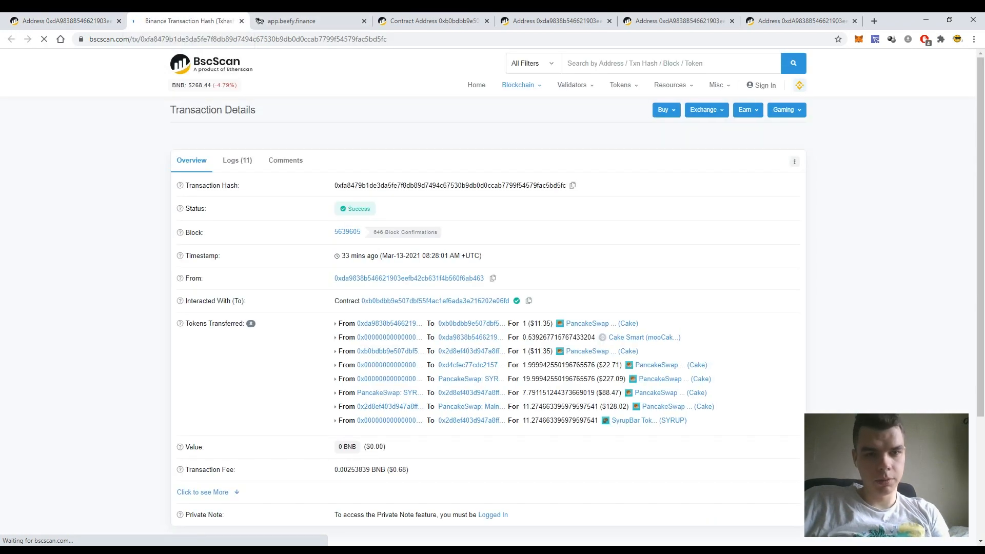
click(408, 277)
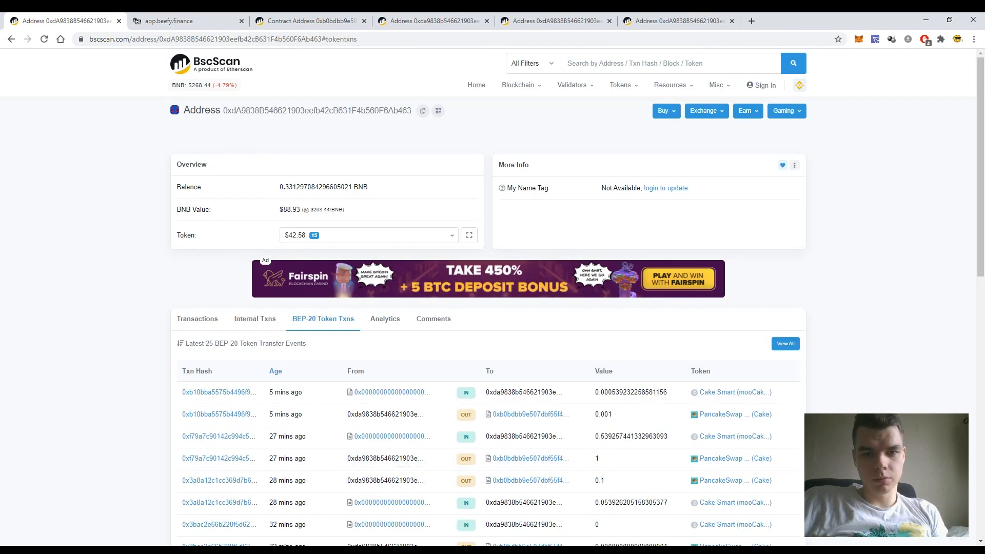
click(468, 235)
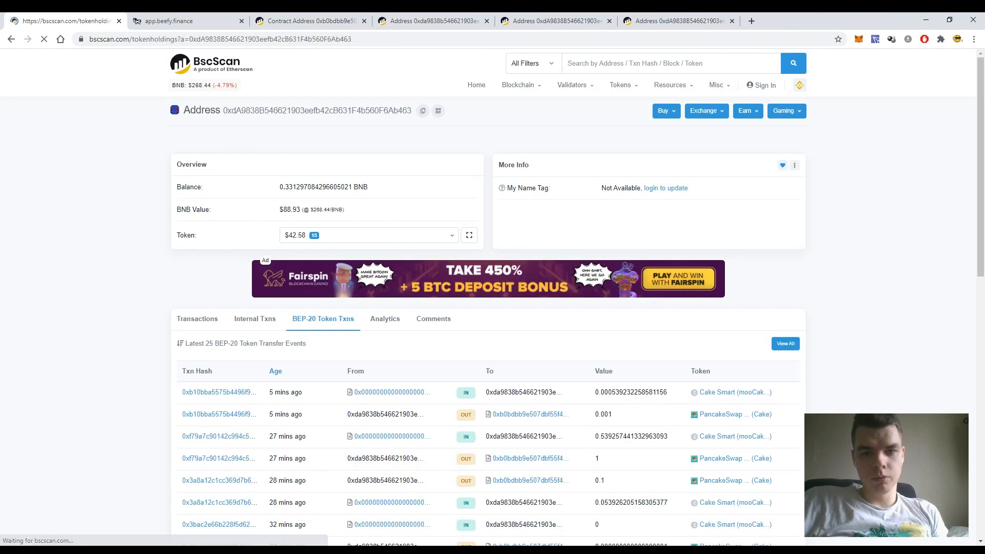
Step: Scroll through the wallet's 16 token holdings (~$131.52) to the Cake Smart entry
click(468, 235)
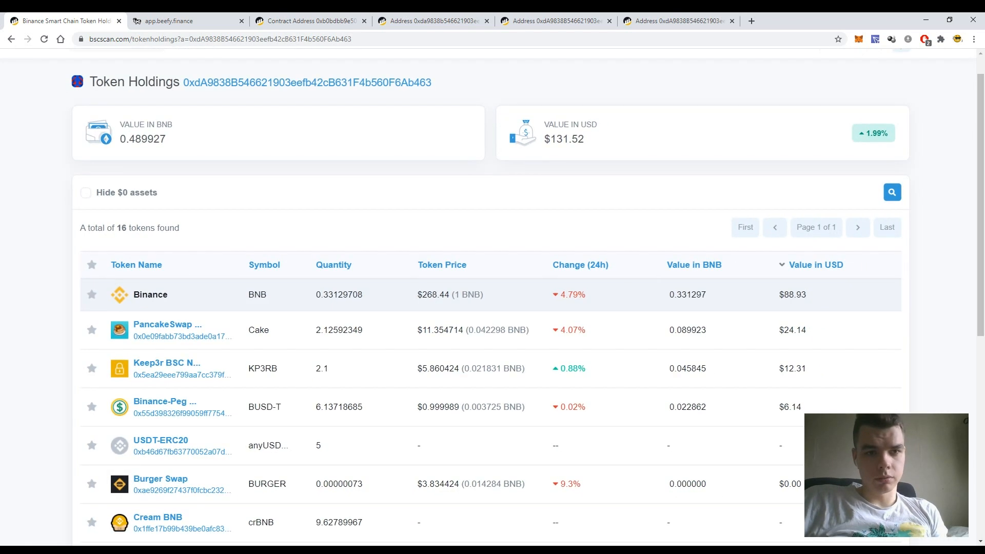
scroll(down, 3)
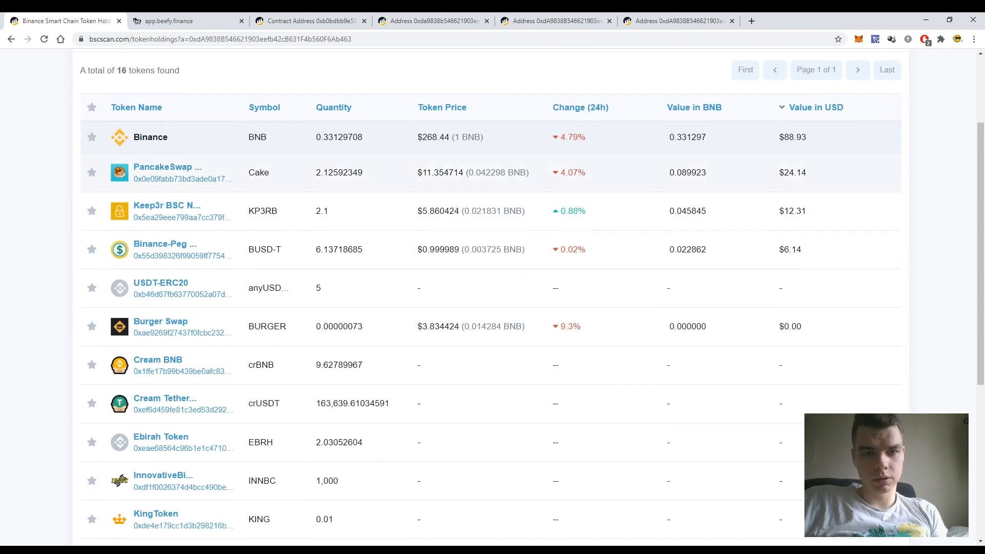
scroll(down, 3)
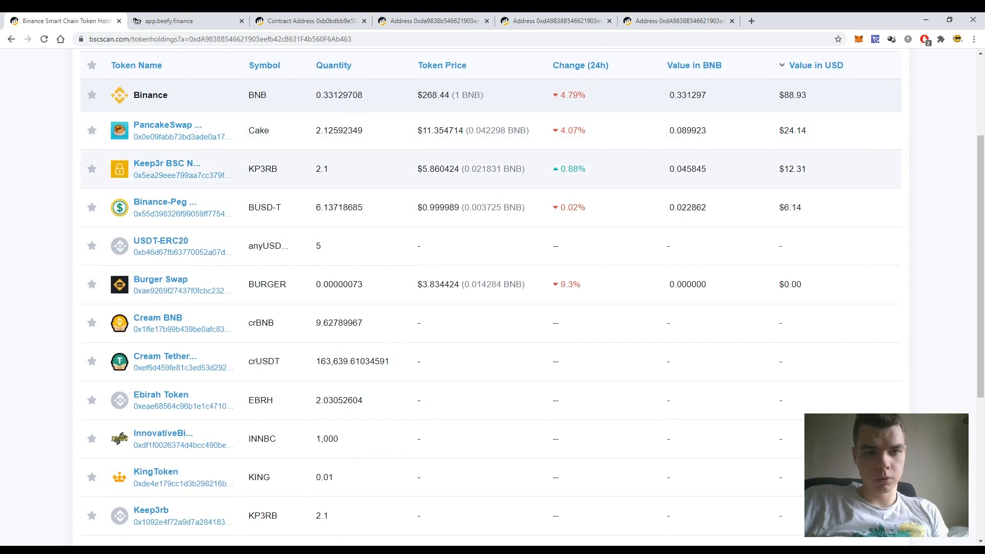
scroll(up, 3)
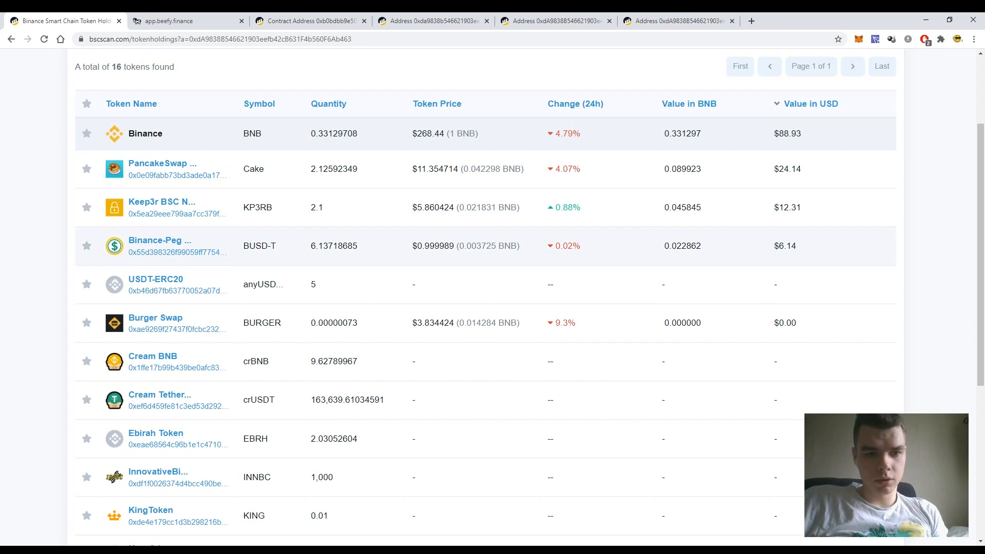
scroll(down, 3)
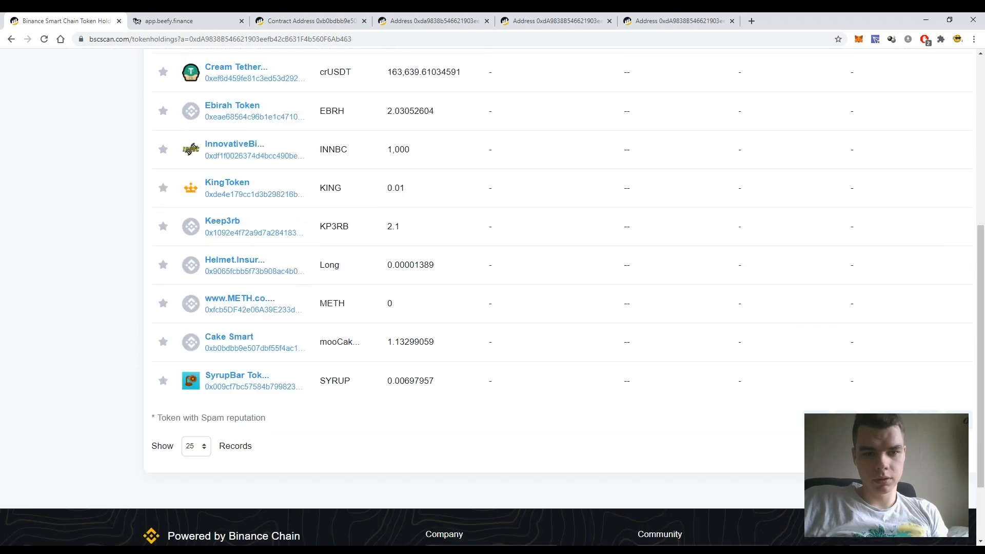
scroll(up, 3)
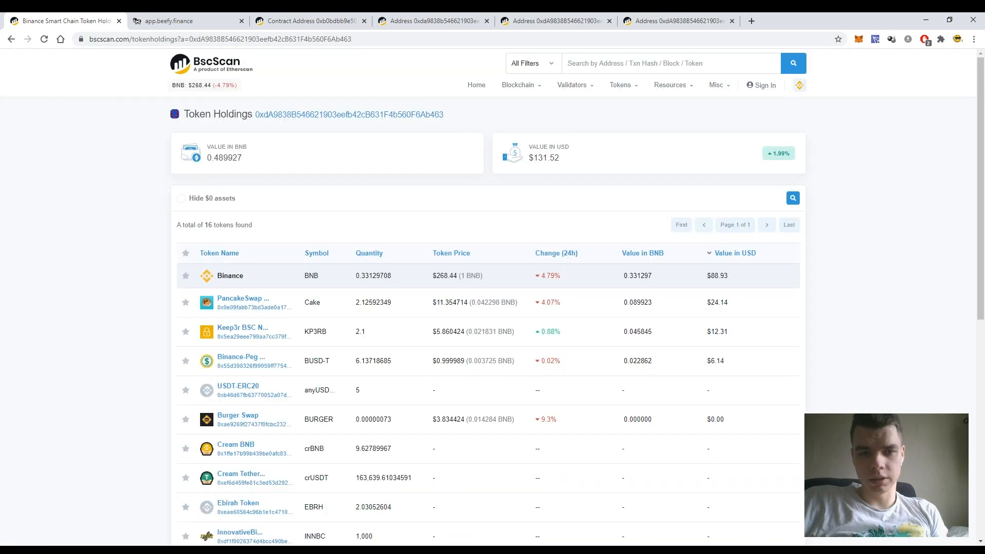
scroll(down, 3)
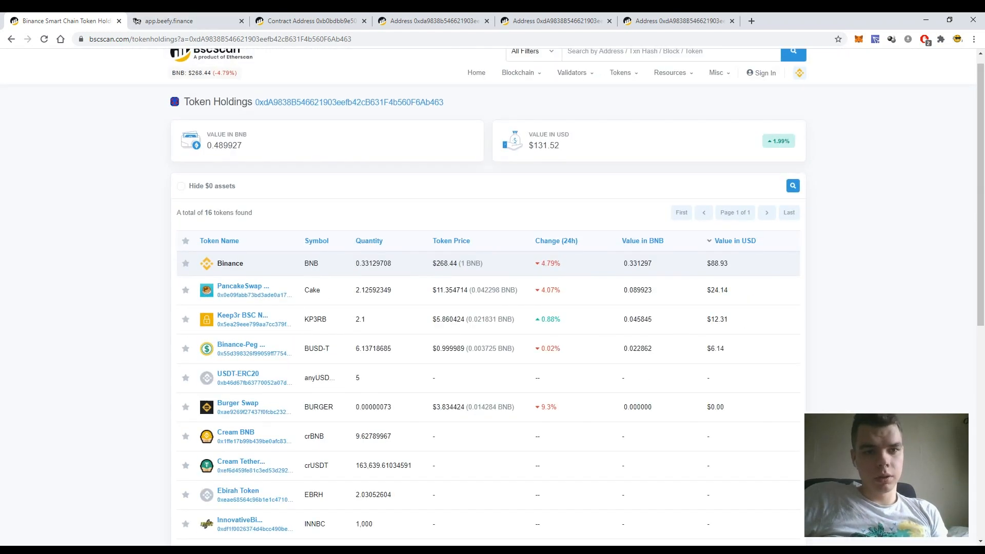
Step: On Beefy, find the CAKE vault showing 2.1259 CAKE balance and zero deposited
click(182, 21)
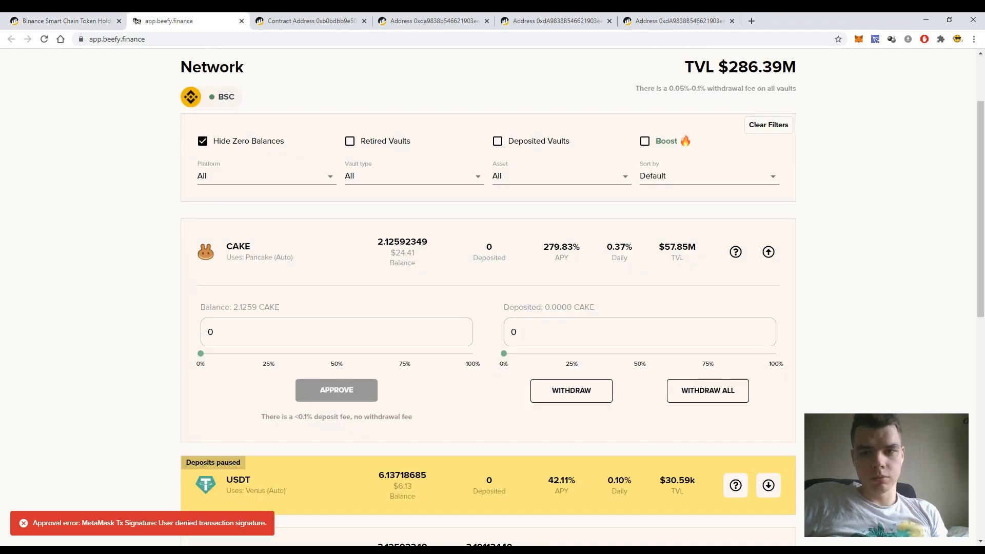
scroll(down, 3)
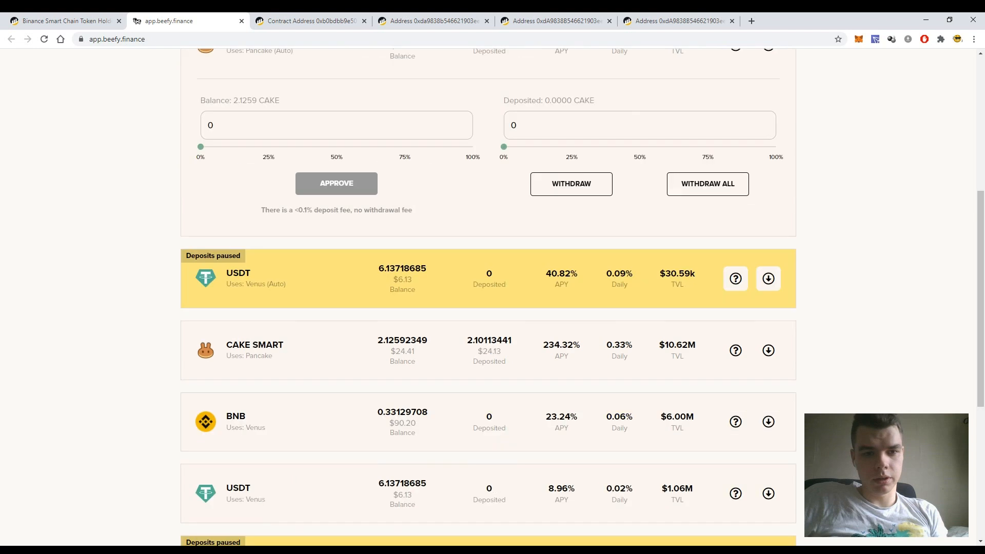
scroll(up, 3)
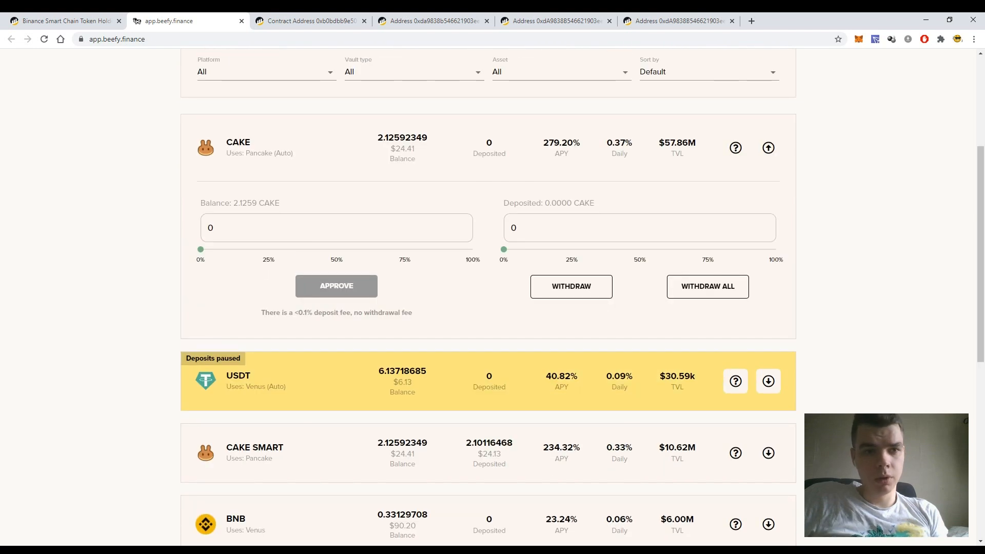
scroll(up, 3)
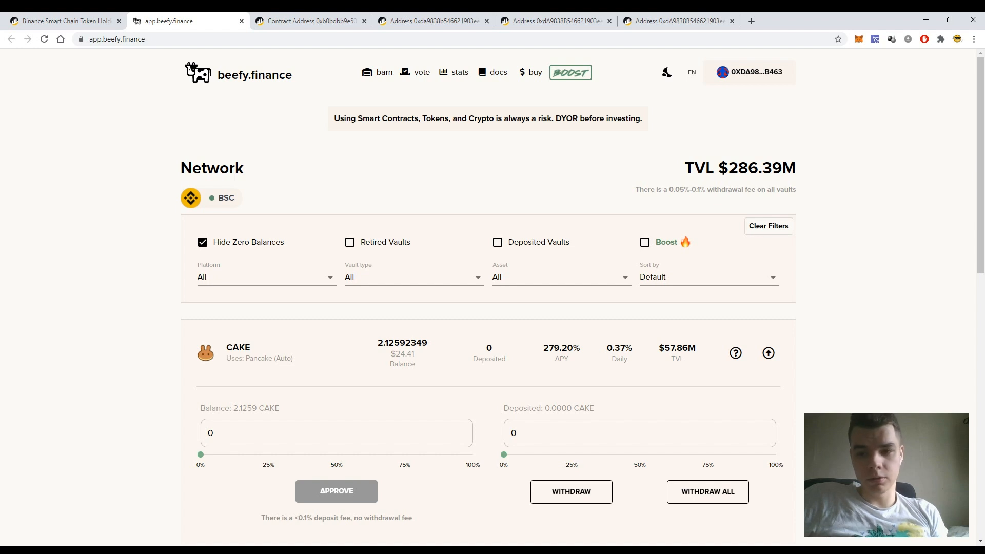
scroll(down, 3)
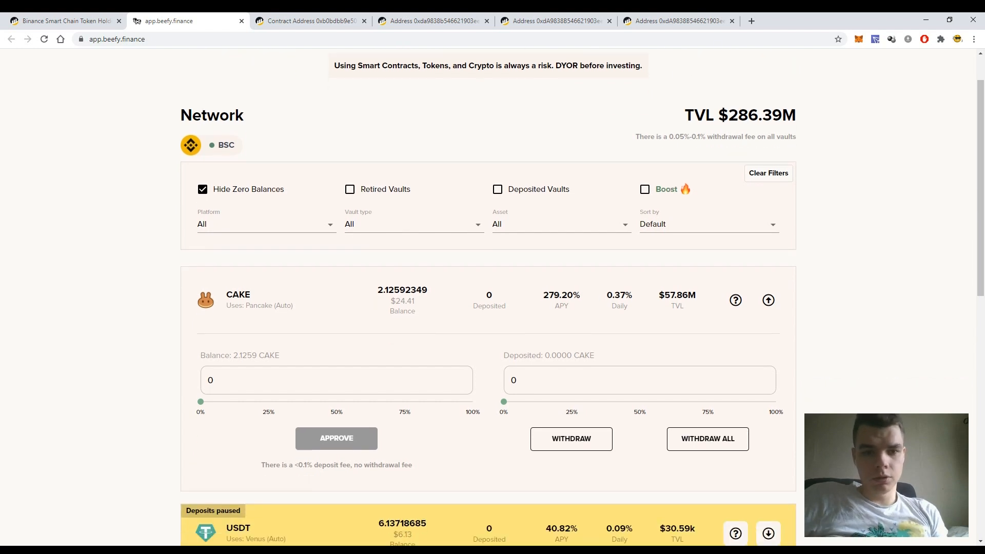
scroll(down, 3)
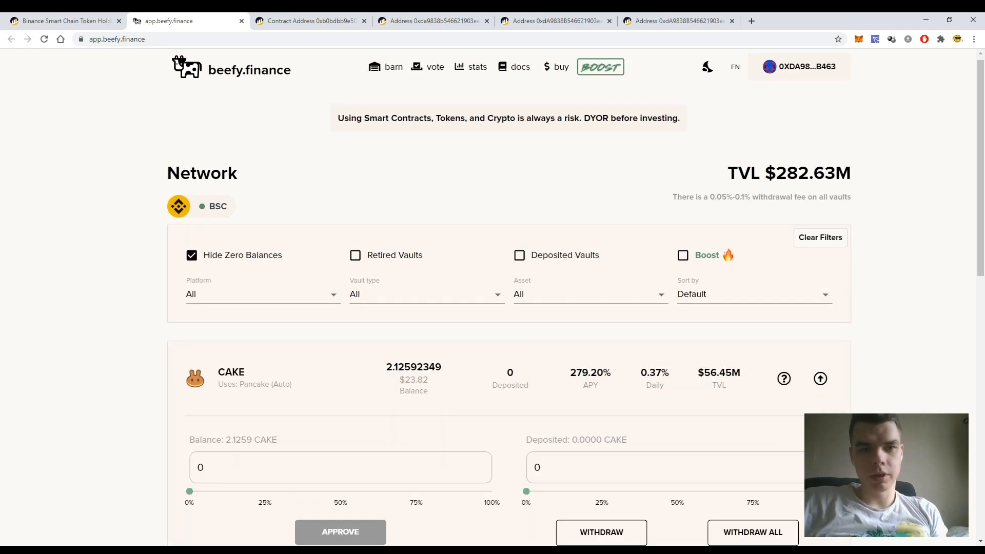
scroll(down, 3)
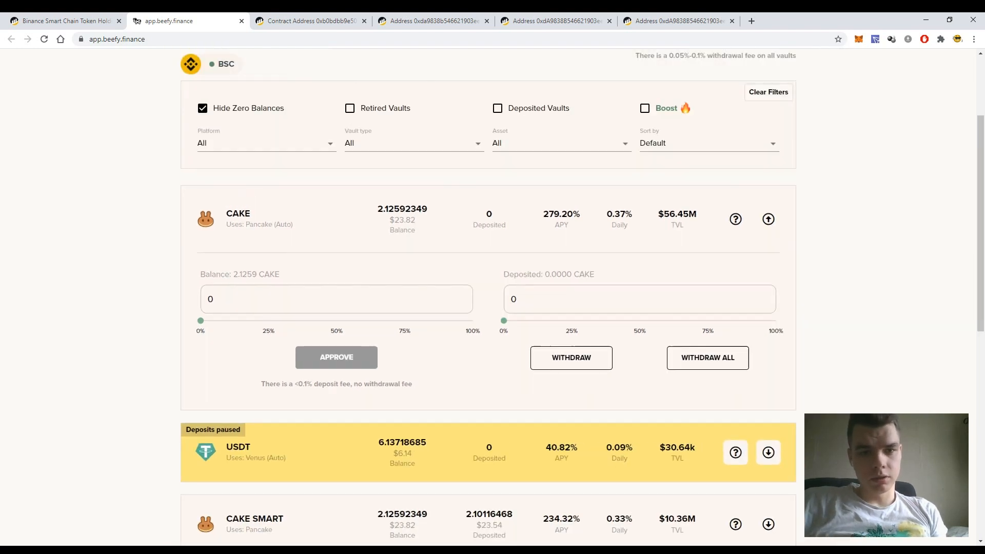
scroll(down, 3)
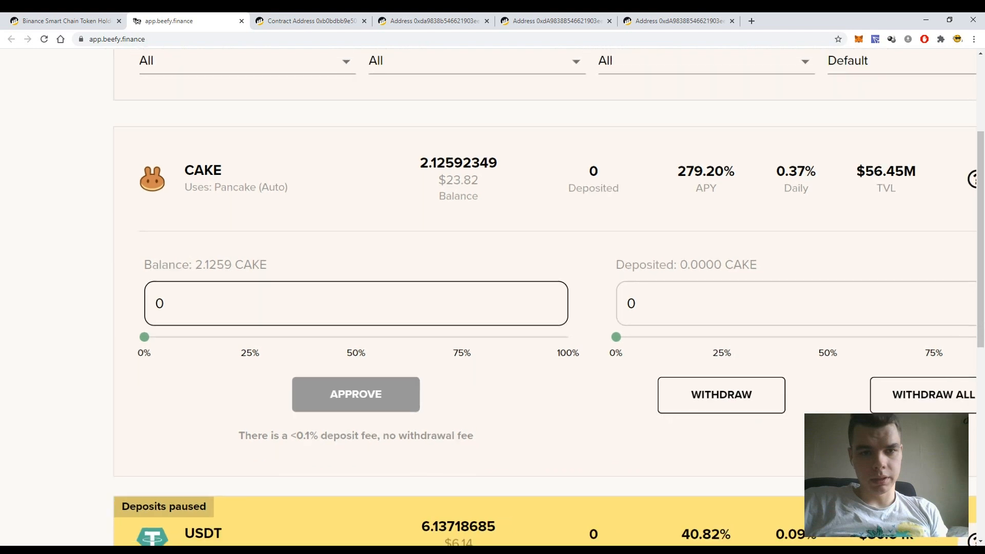
scroll(down, 3)
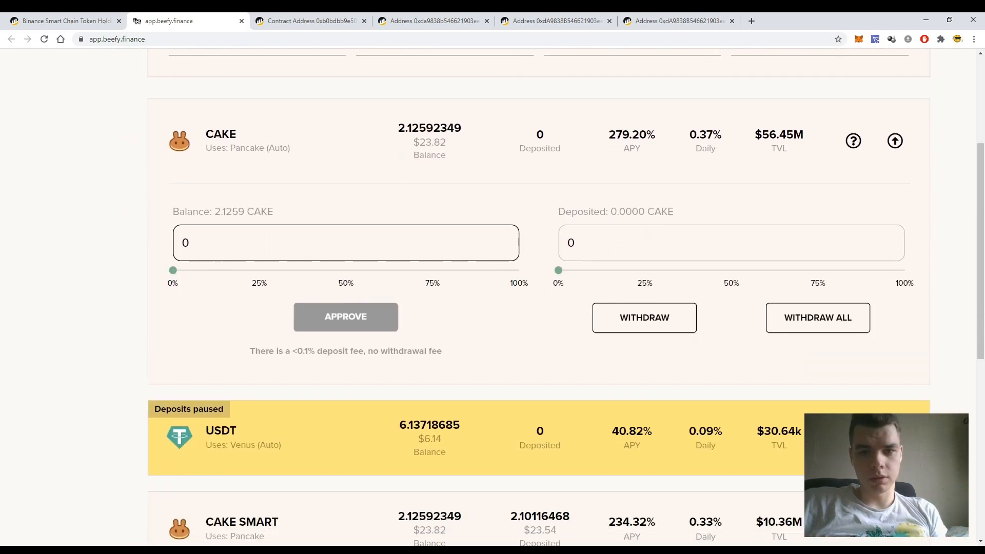
Step: Inspect the vault's zero deposit amount, then compare with BscScan's 2.12592349 Cake holding
click(346, 243)
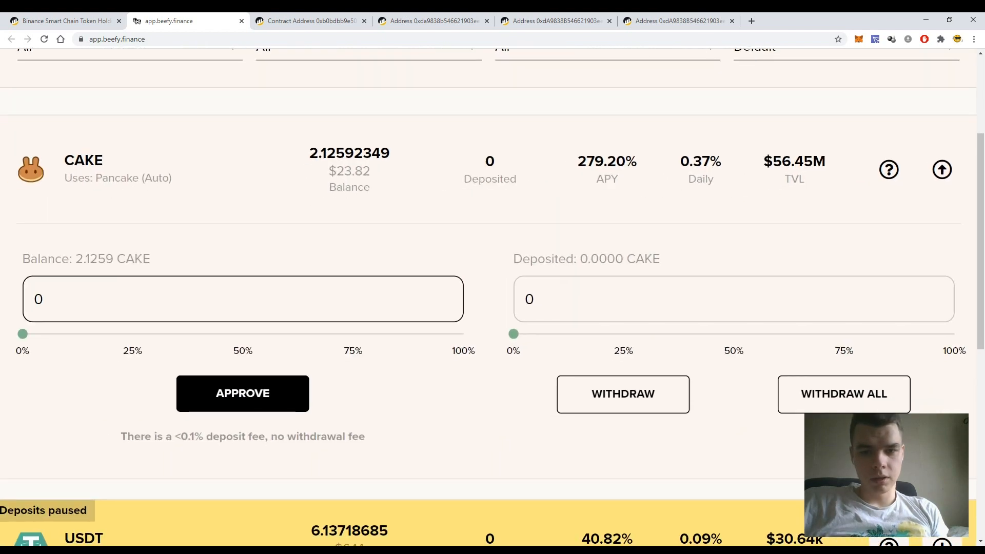
mouse_move(623, 394)
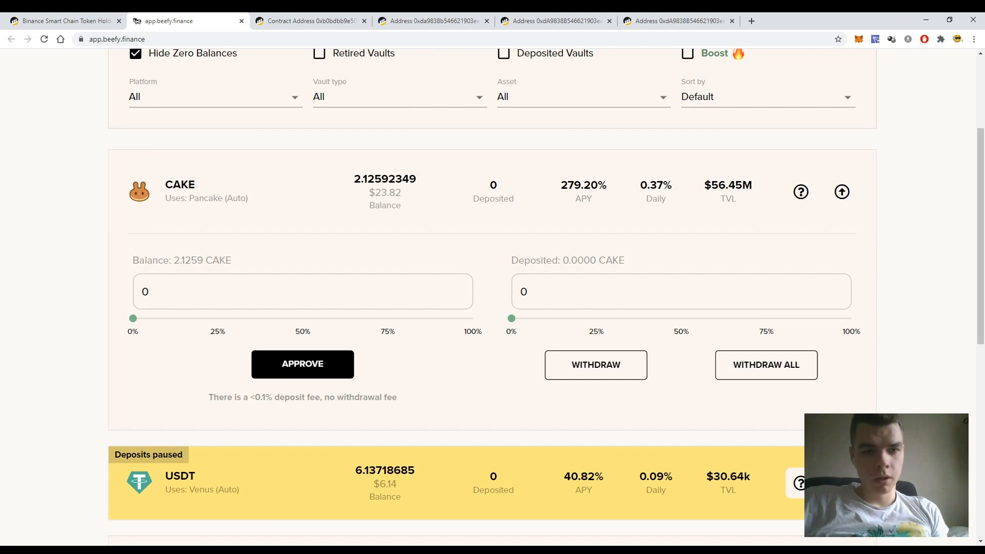
click(302, 291)
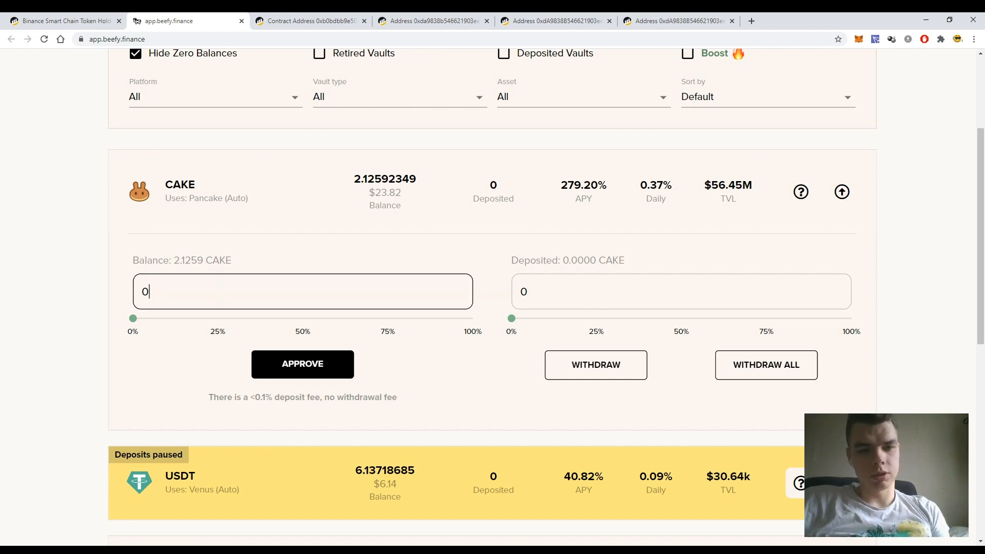
drag(133, 318, 292, 318)
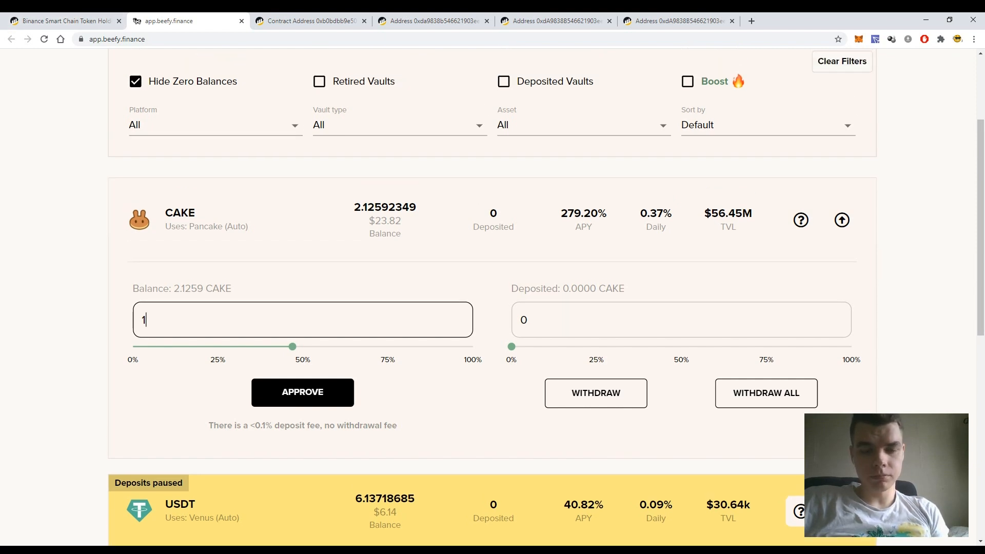
click(63, 20)
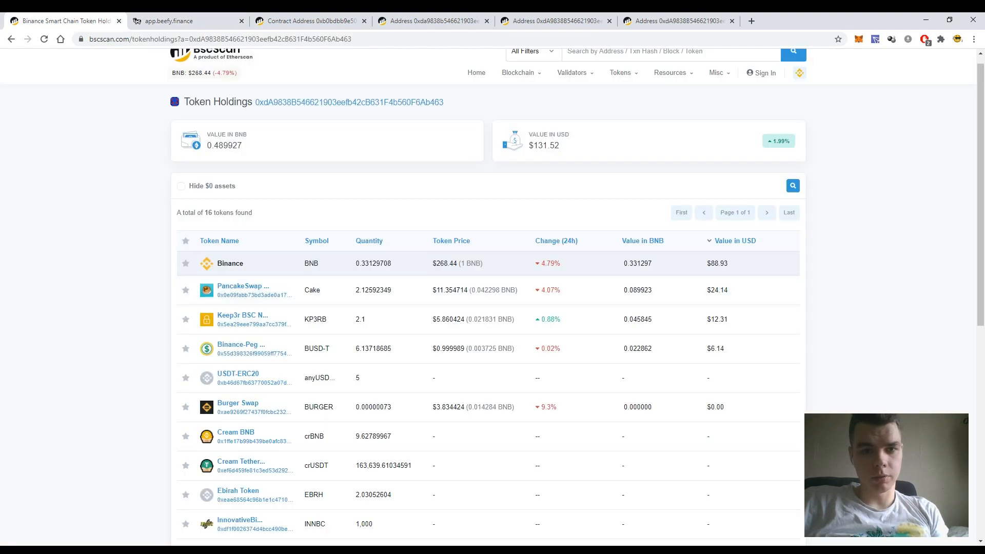
Step: Open the wallet's BEP-20 token transfer history
click(349, 102)
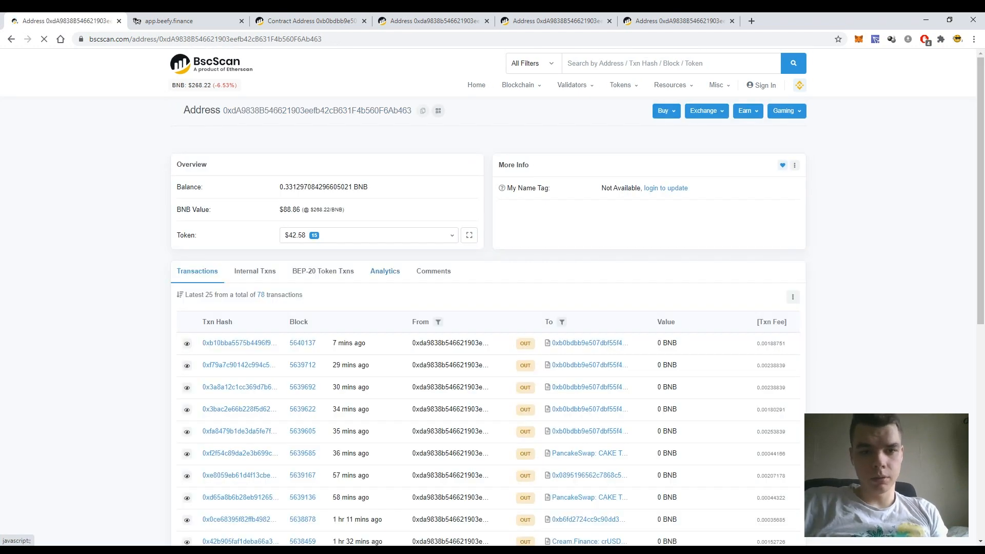
click(323, 271)
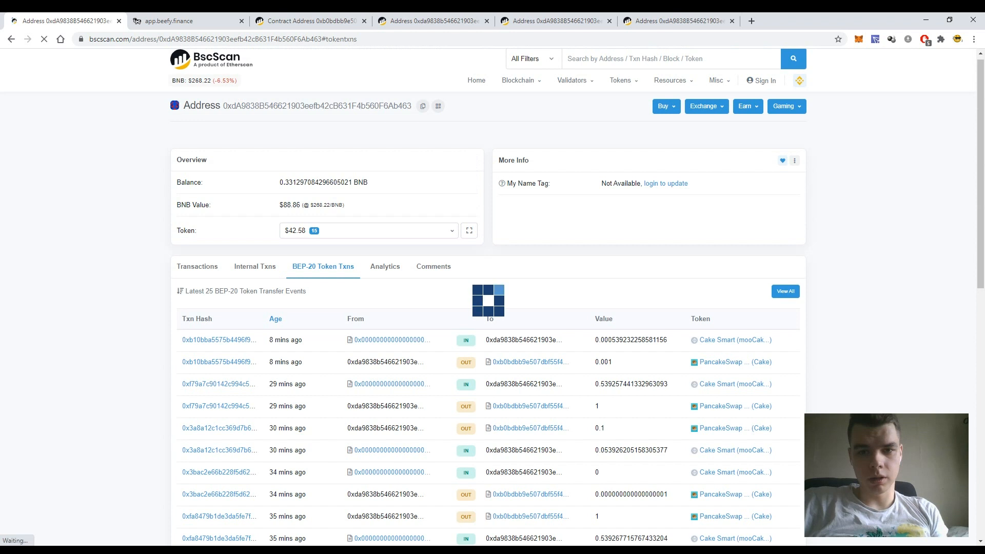
scroll(down, 3)
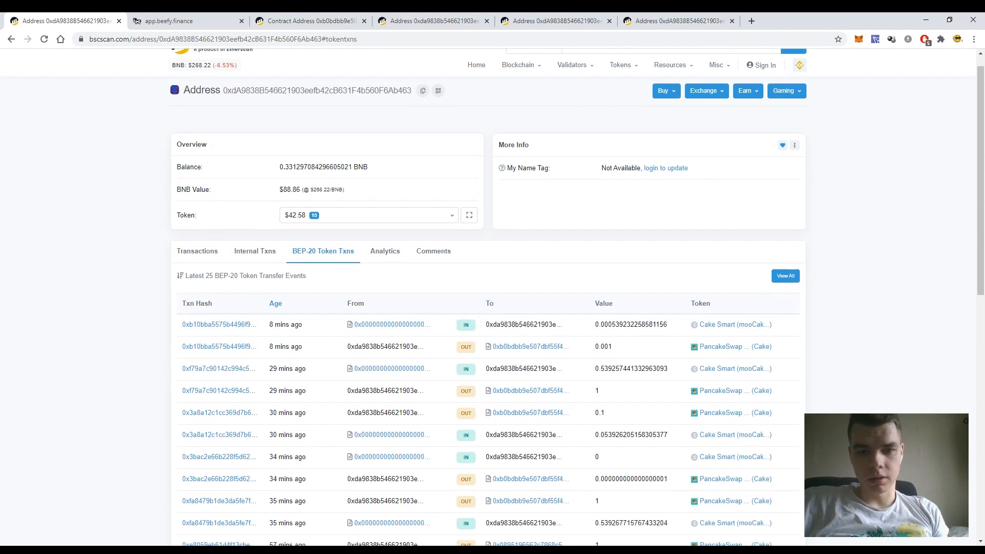
scroll(down, 3)
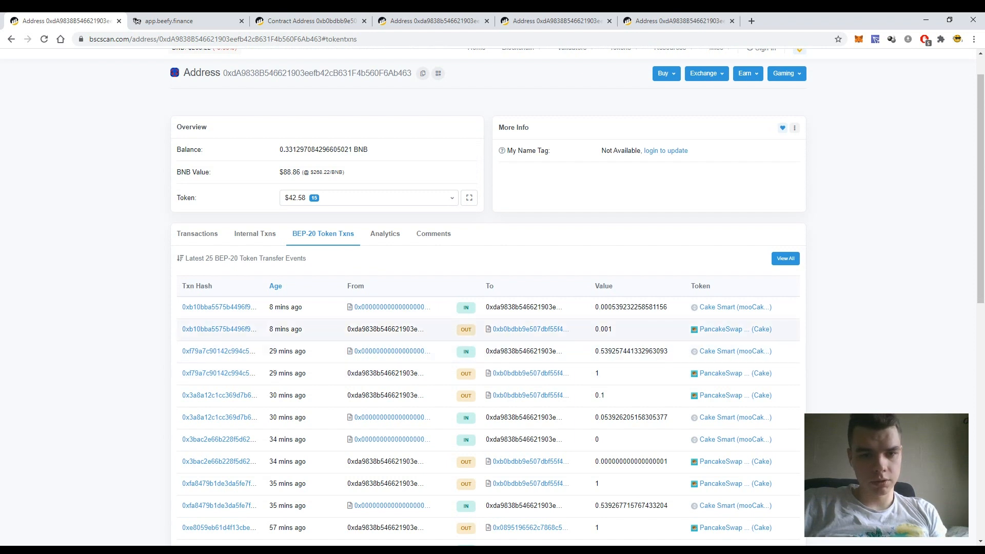
Step: Open the latest 0.001 Cake deposit transaction and follow its 'Interacted With' vault contract
click(218, 307)
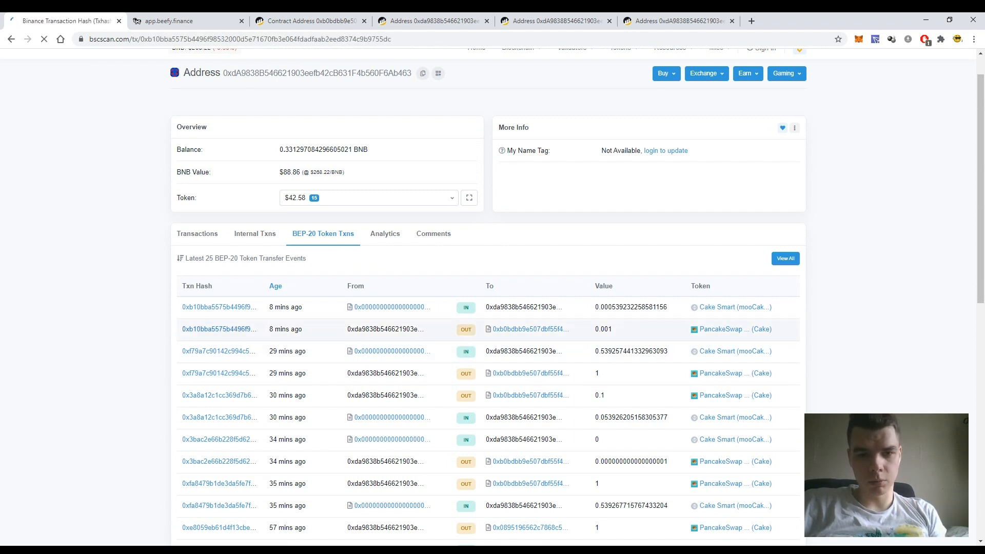
click(218, 307)
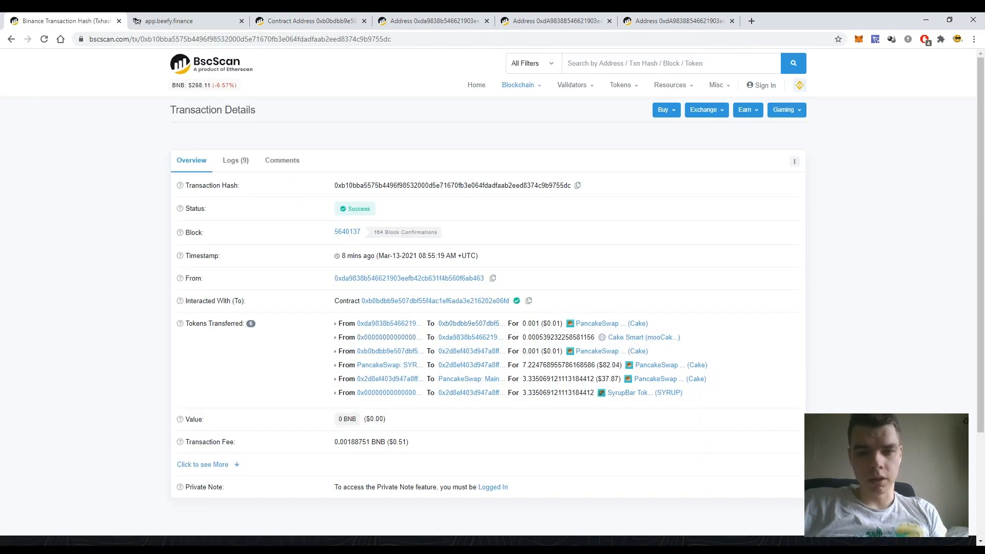
scroll(down, 3)
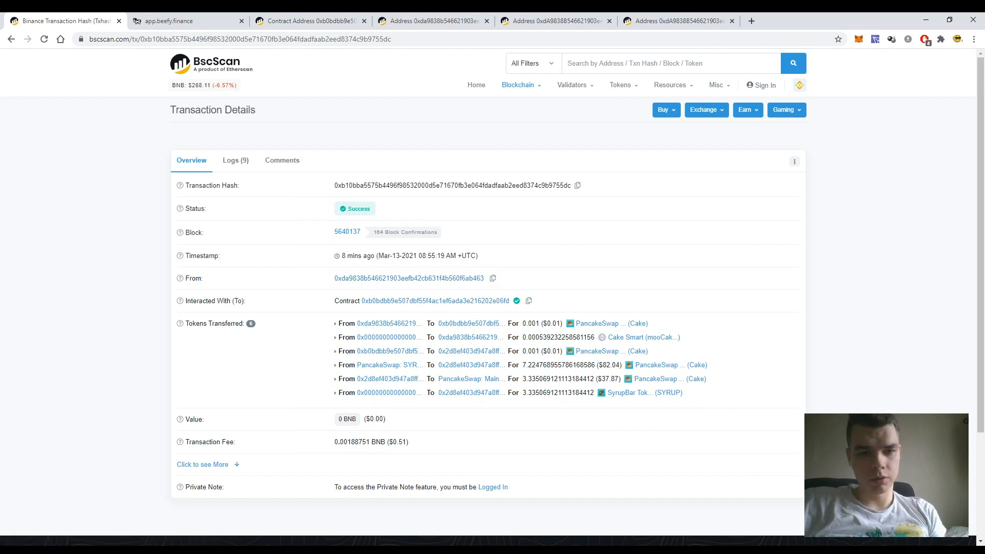
mouse_move(433, 300)
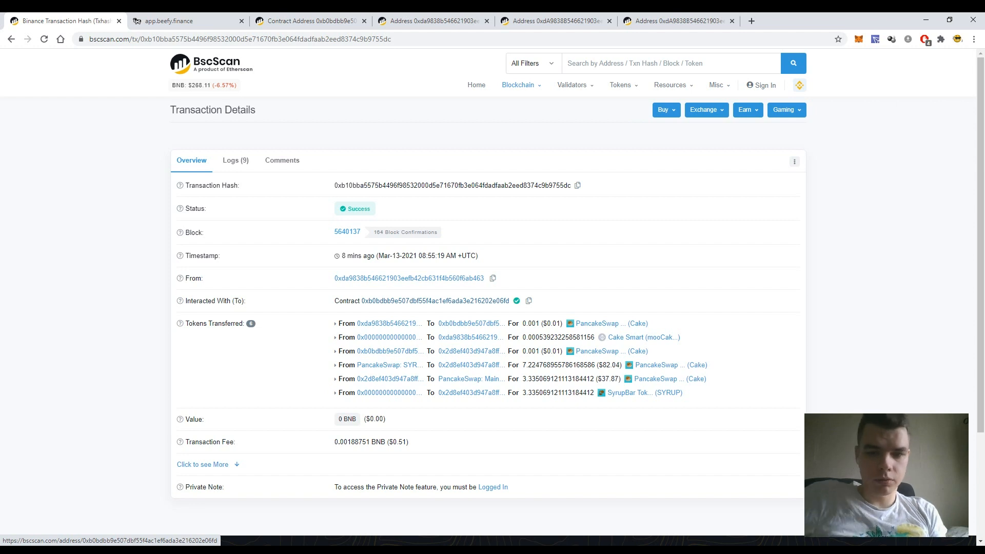
click(528, 300)
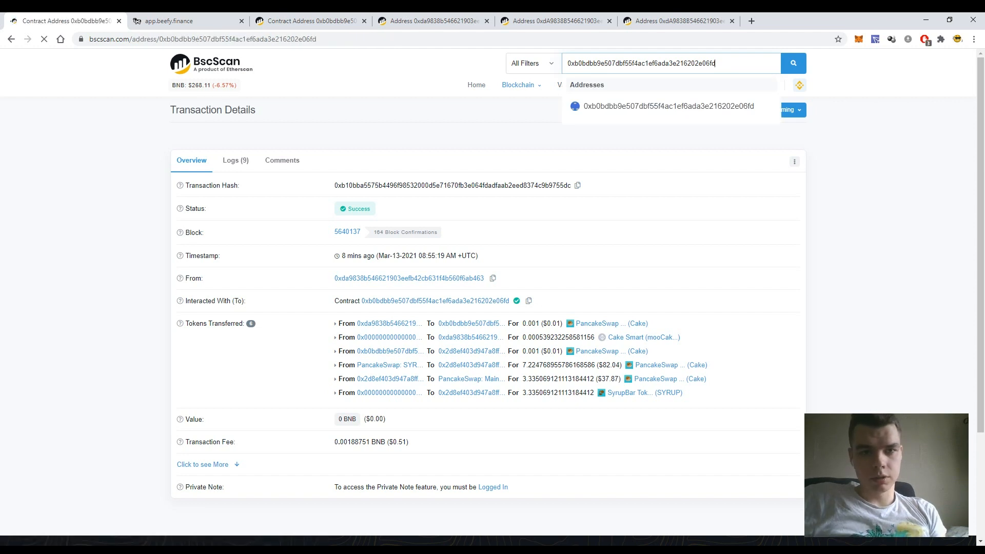
Step: Open the Cake Smart vault contract's Contract tab with its verified code
click(669, 105)
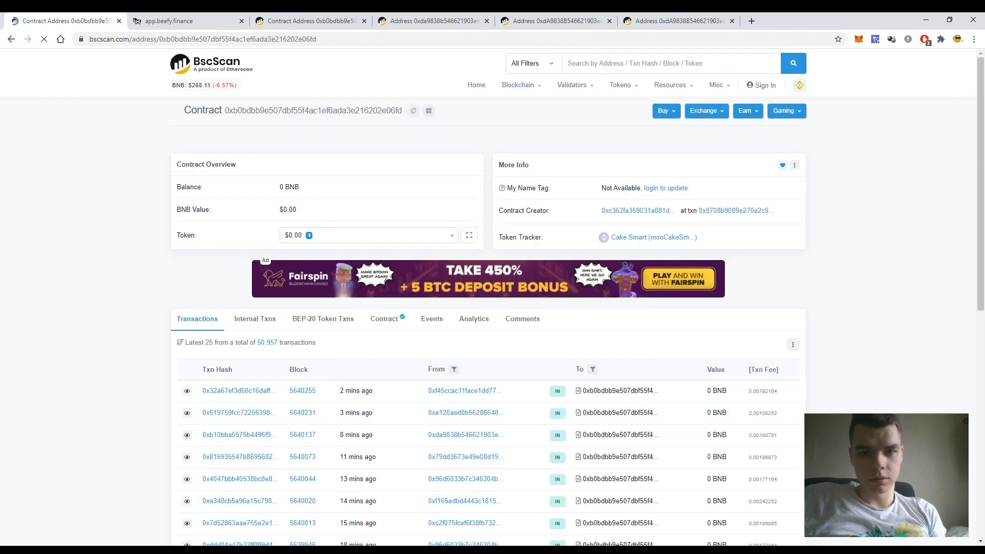
scroll(down, 3)
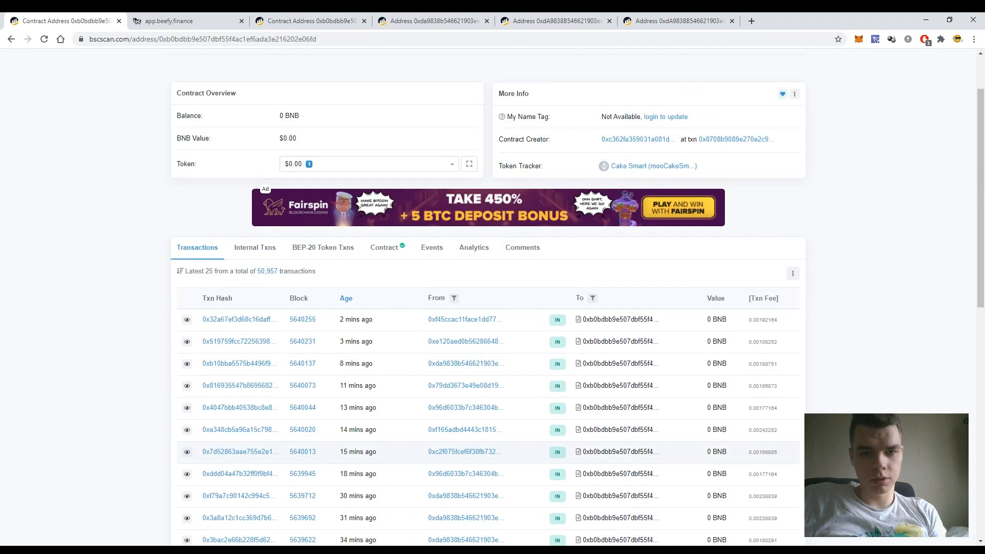
mouse_move(323, 247)
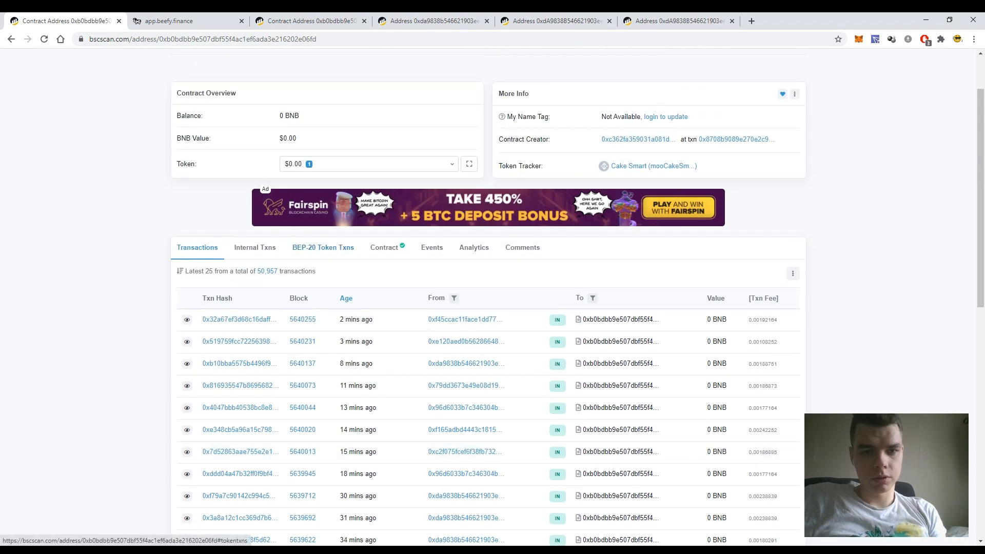
click(384, 247)
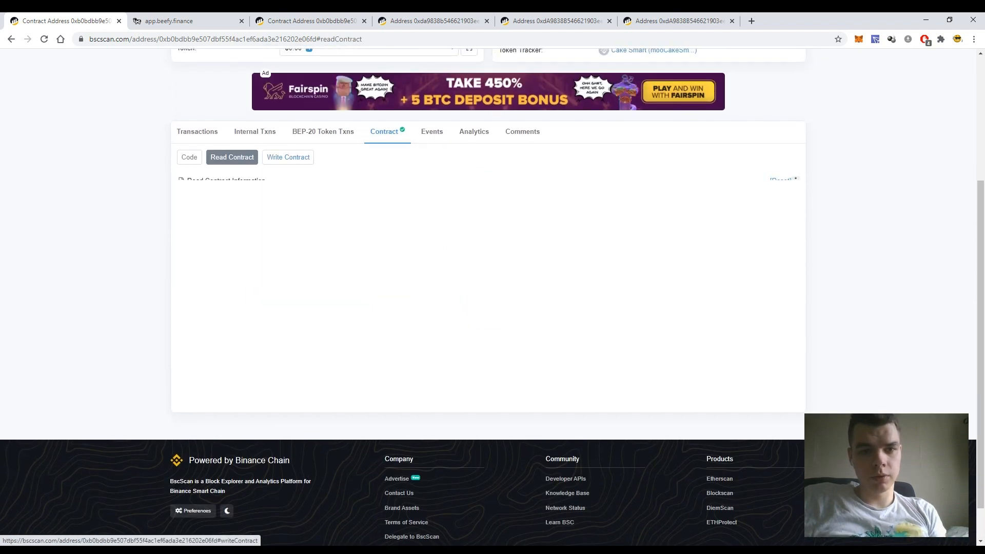
Step: Open Write Contract, accept the beta warning, and scroll to the deposit function
click(288, 157)
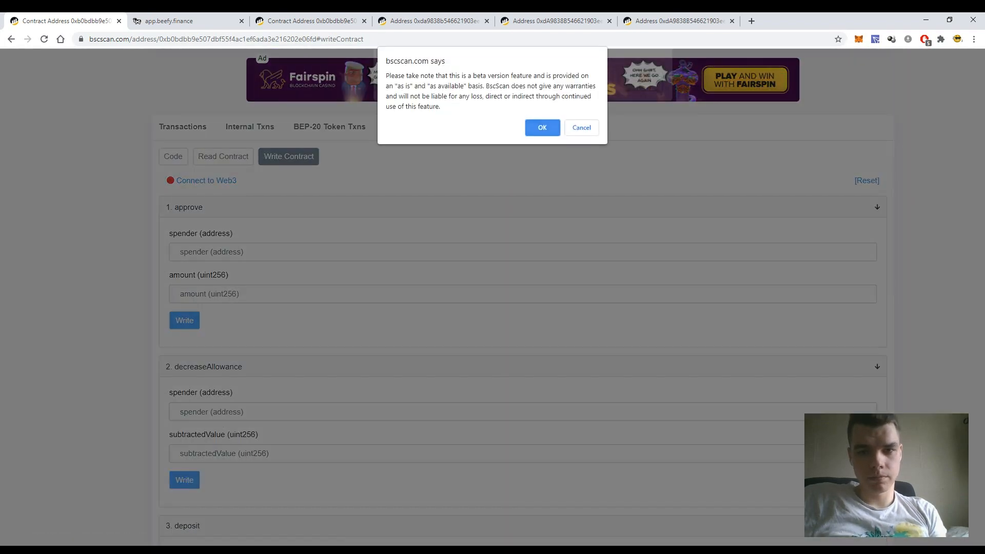
click(541, 128)
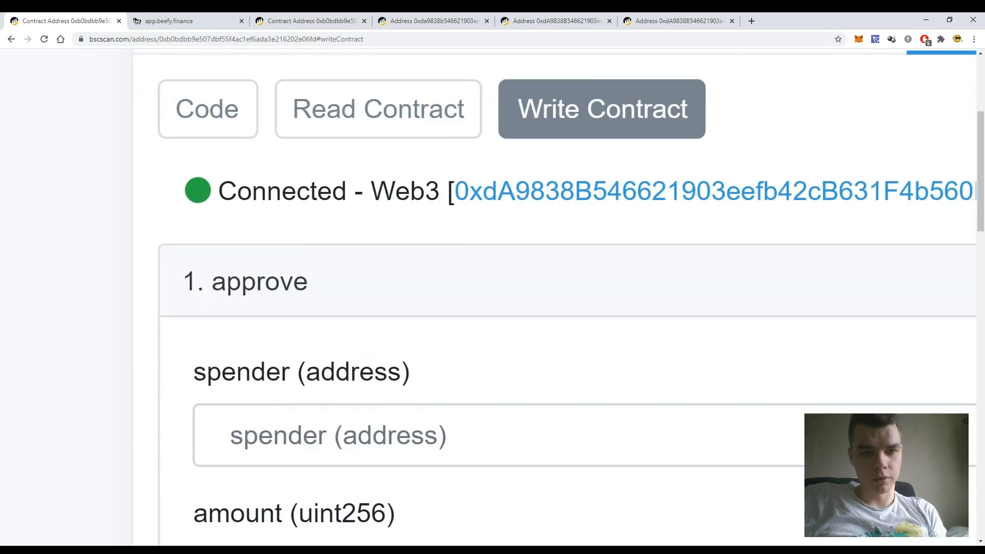
scroll(down, 3)
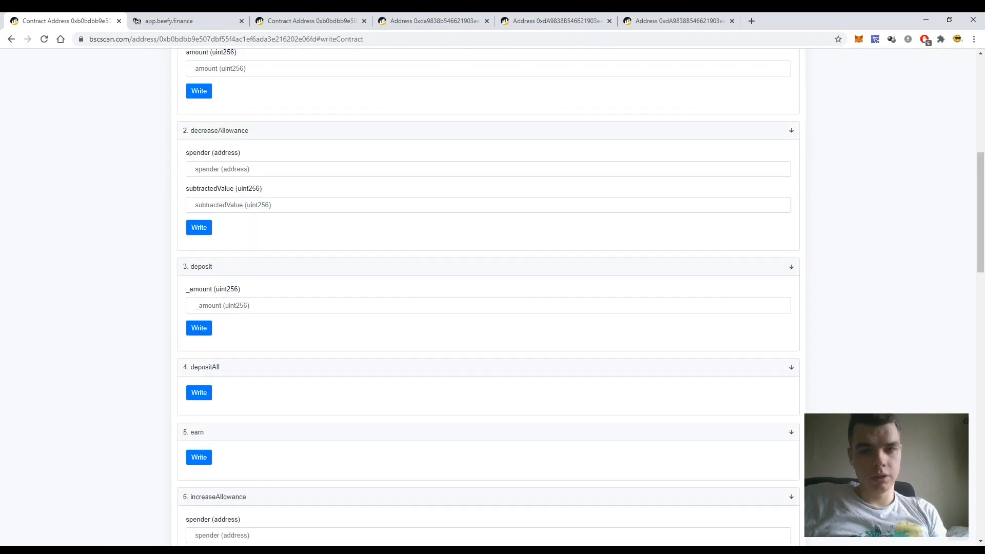
scroll(down, 3)
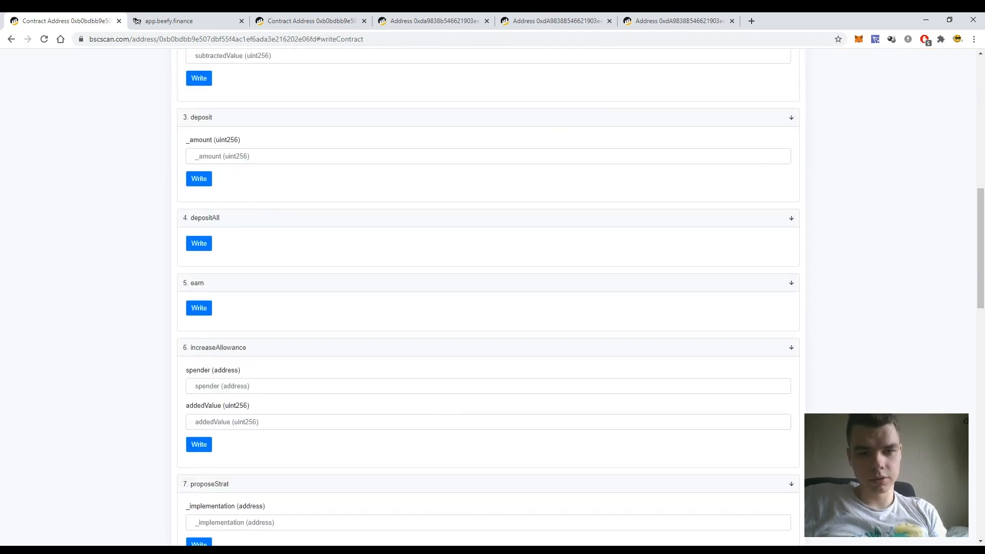
scroll(down, 3)
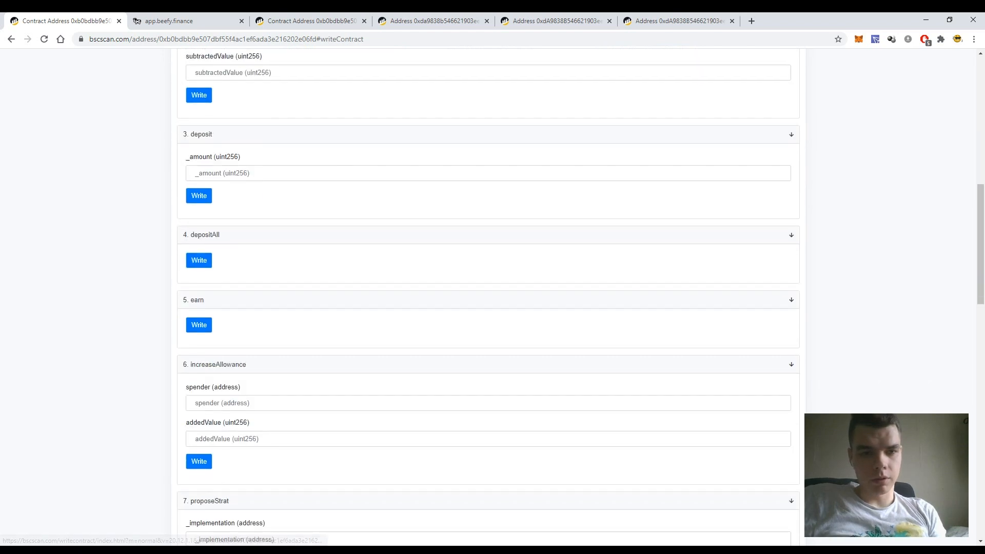
scroll(down, 3)
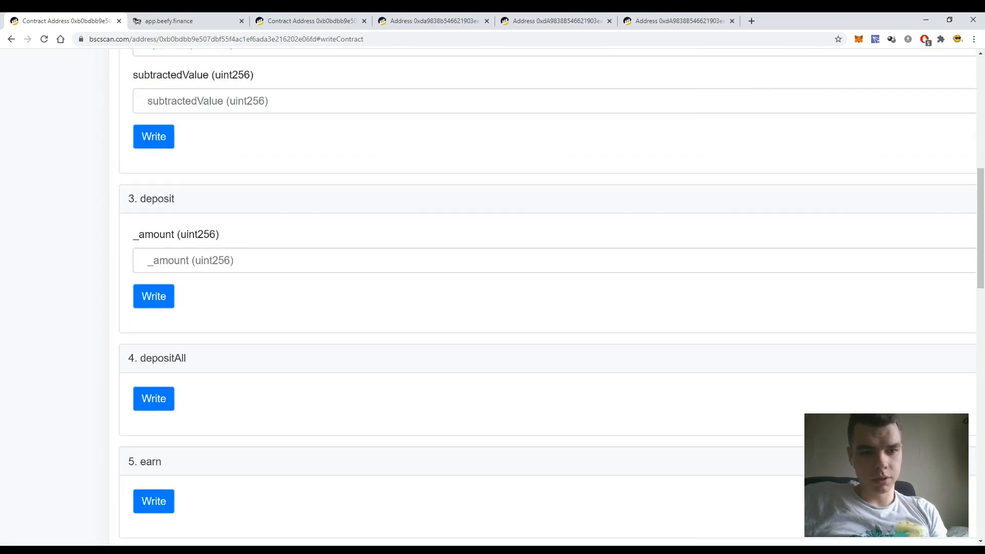
scroll(down, 3)
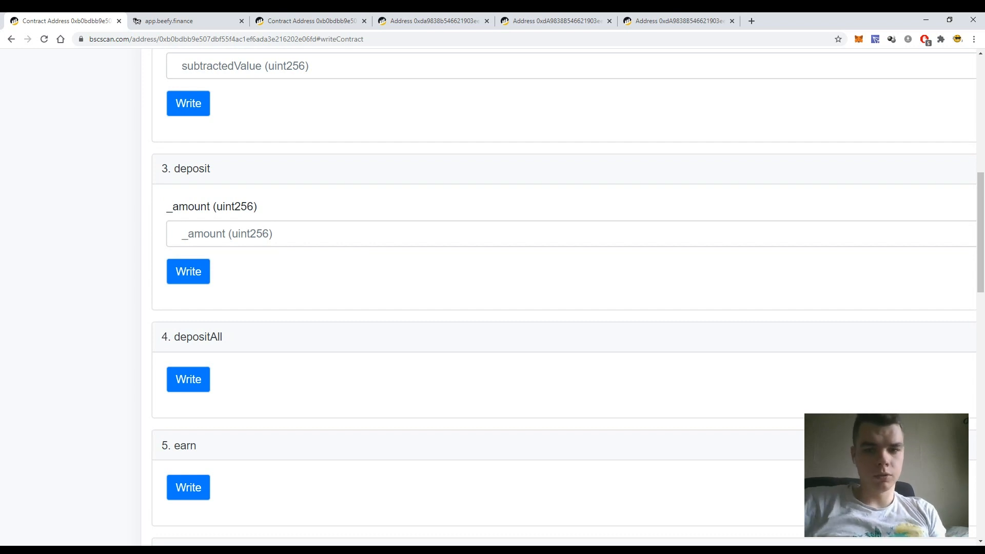
Step: From the wallet's transfers, search 'cake' and open PancakeSwap Token (Cake)
click(440, 233)
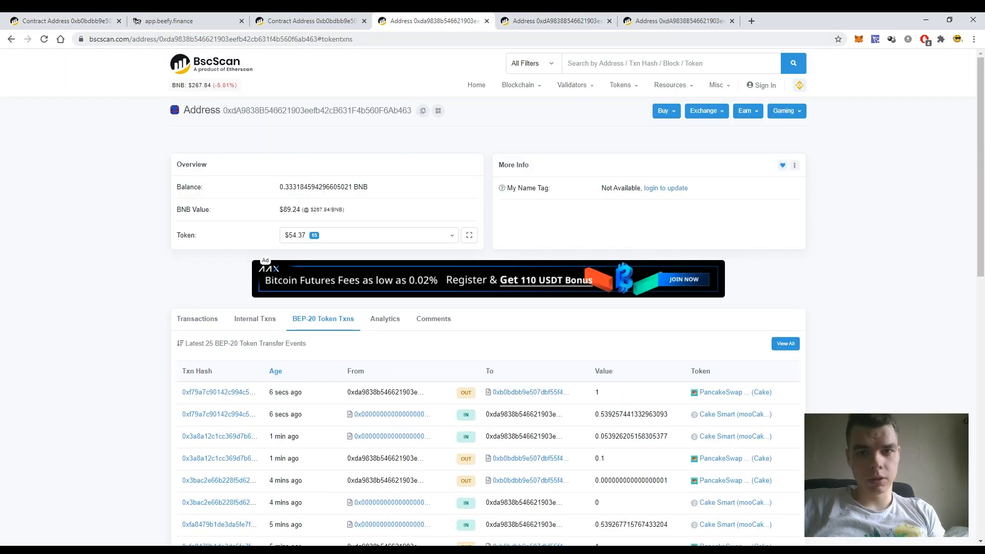
text(cake)
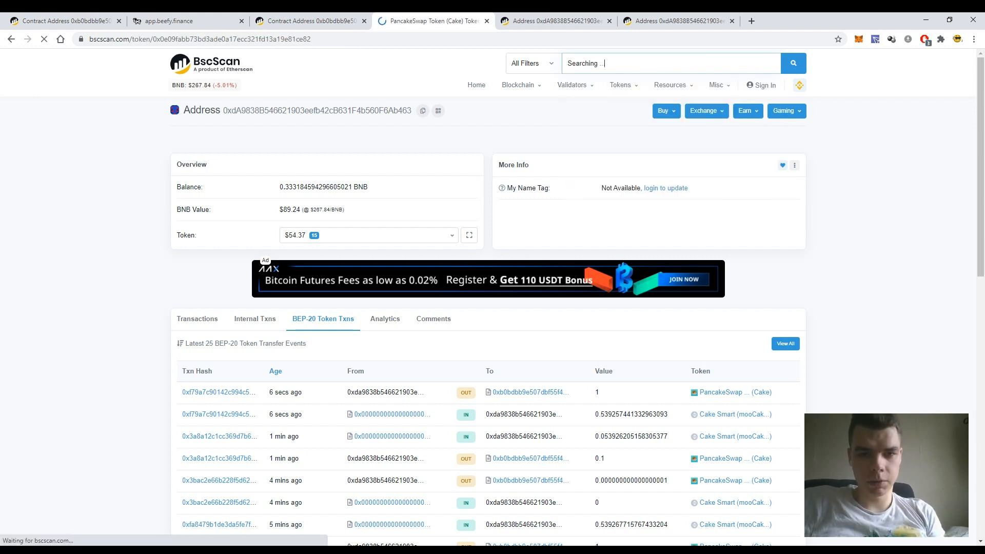
click(734, 392)
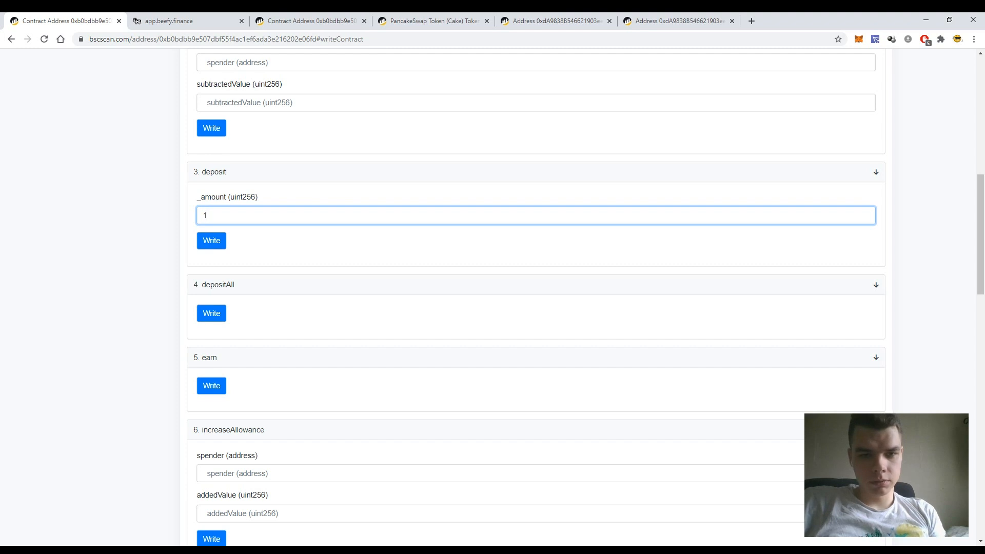
text(000000000000000000)
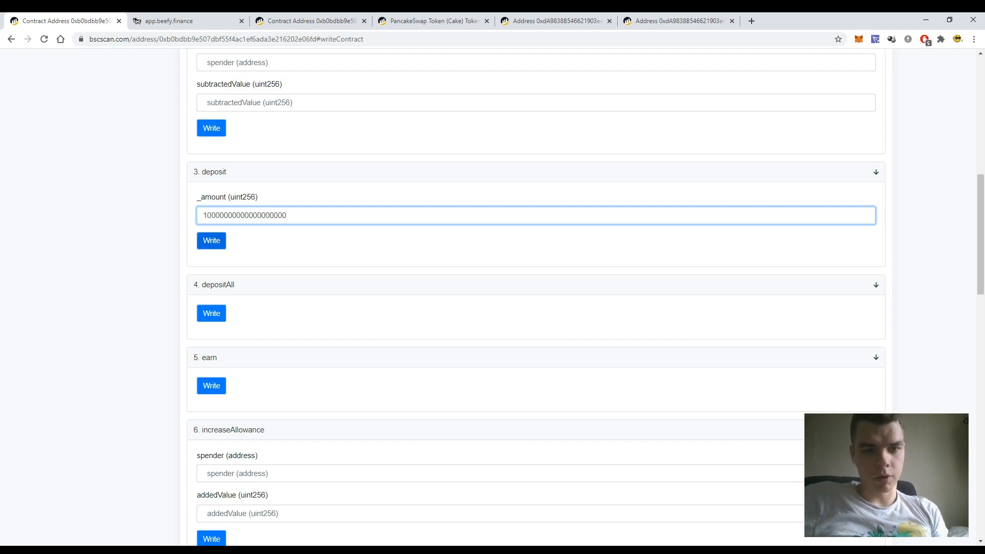
click(211, 240)
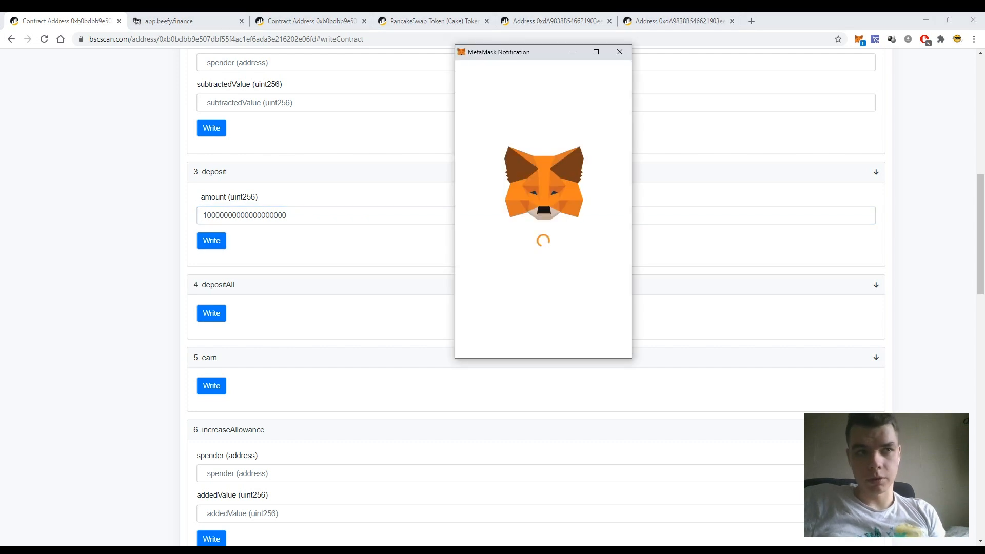
click(619, 51)
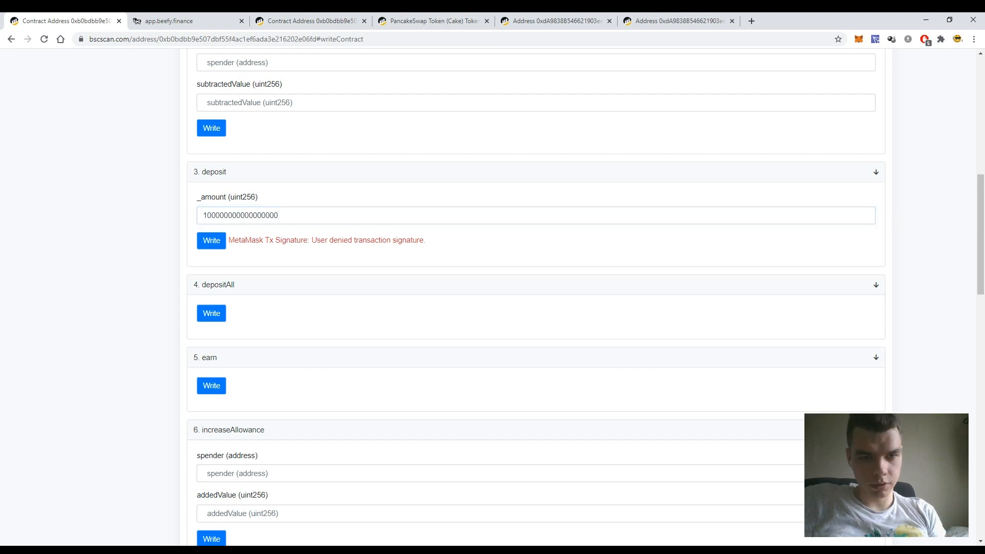
click(535, 215)
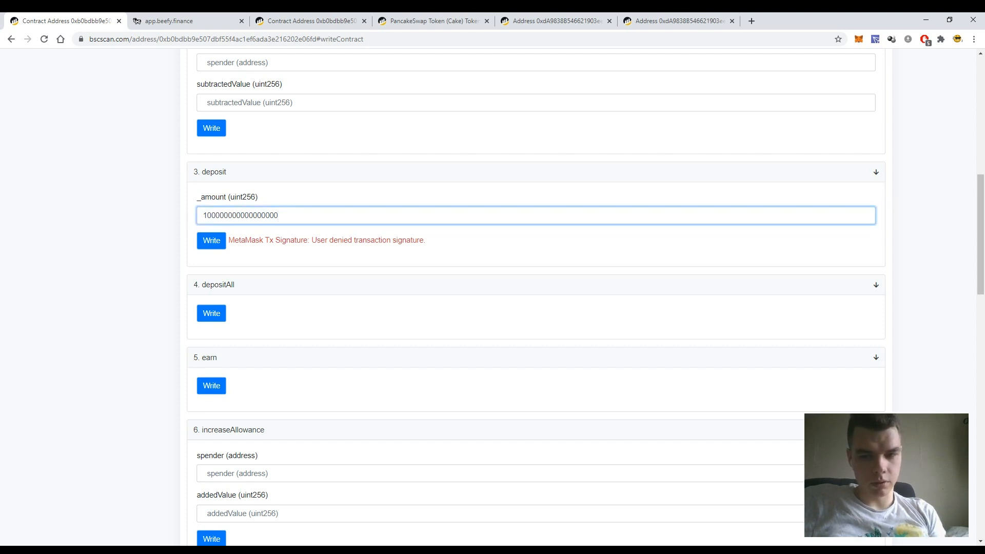
scroll(down, 3)
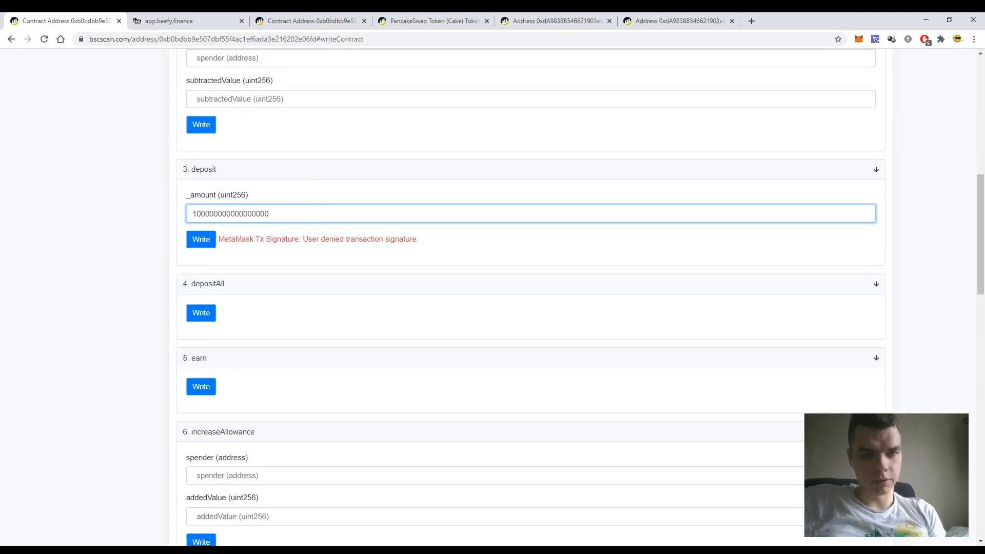
click(201, 240)
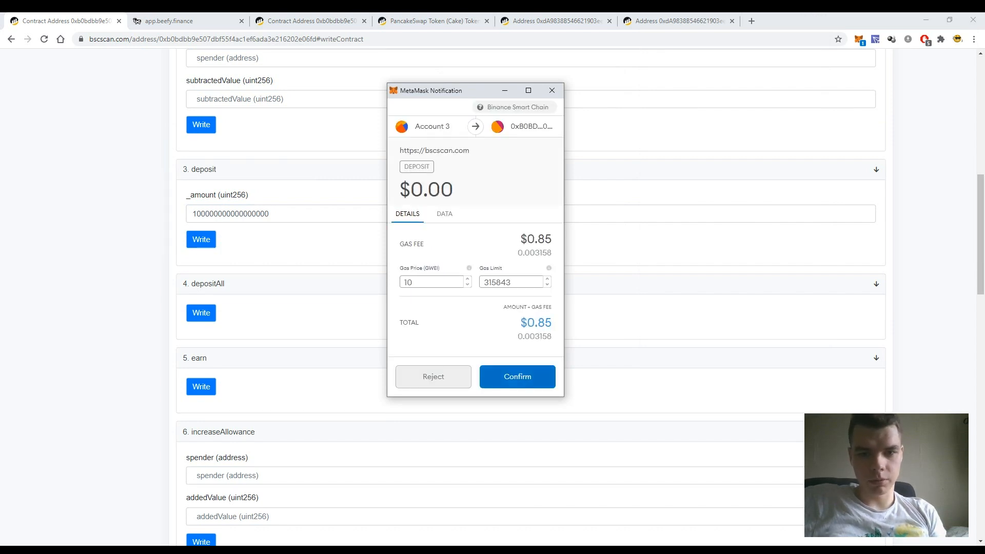
click(517, 376)
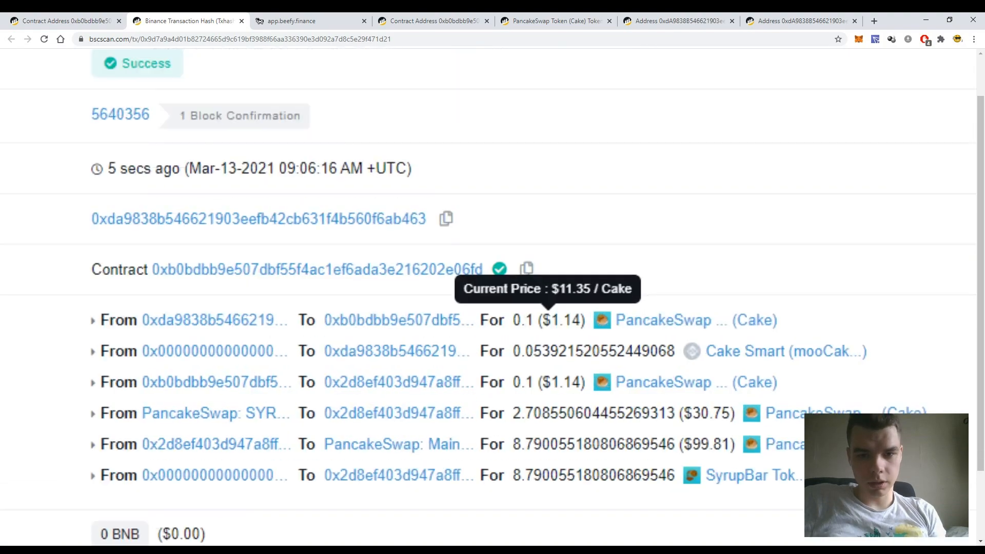
scroll(down, 3)
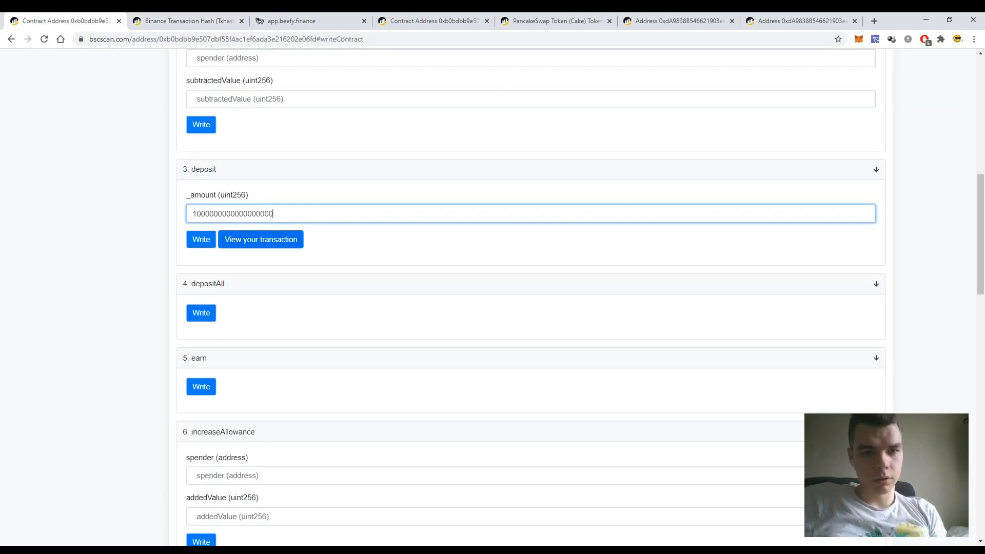
click(201, 239)
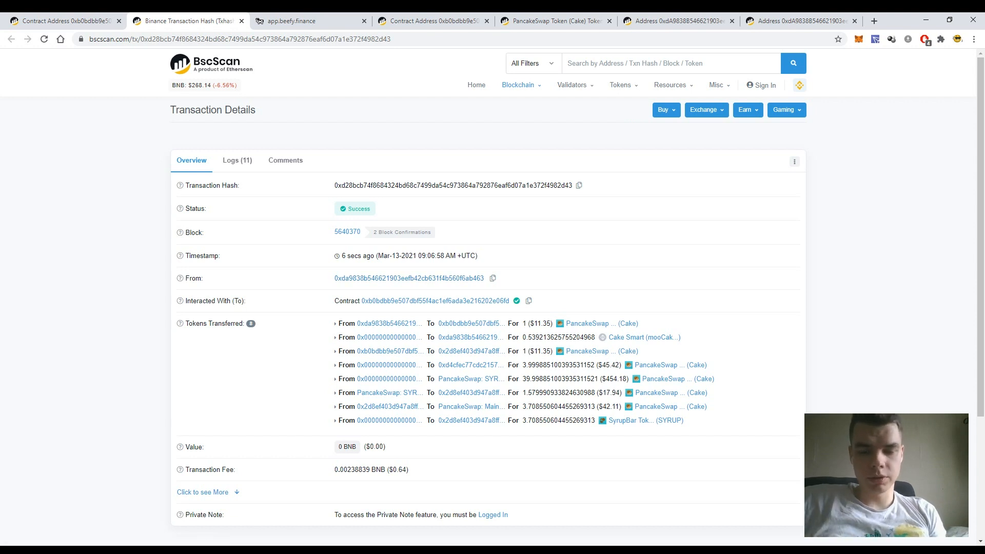
scroll(down, 3)
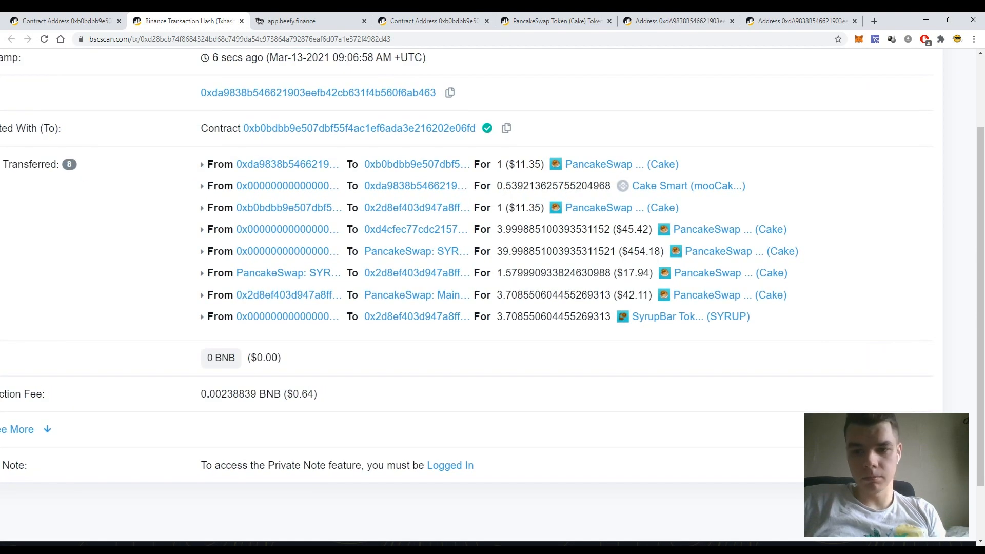
scroll(up, 3)
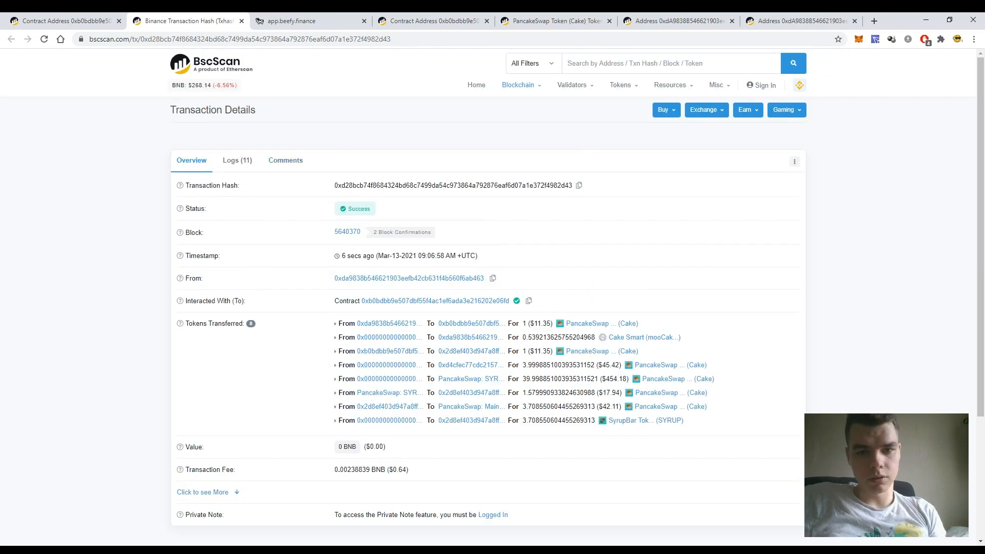
click(291, 20)
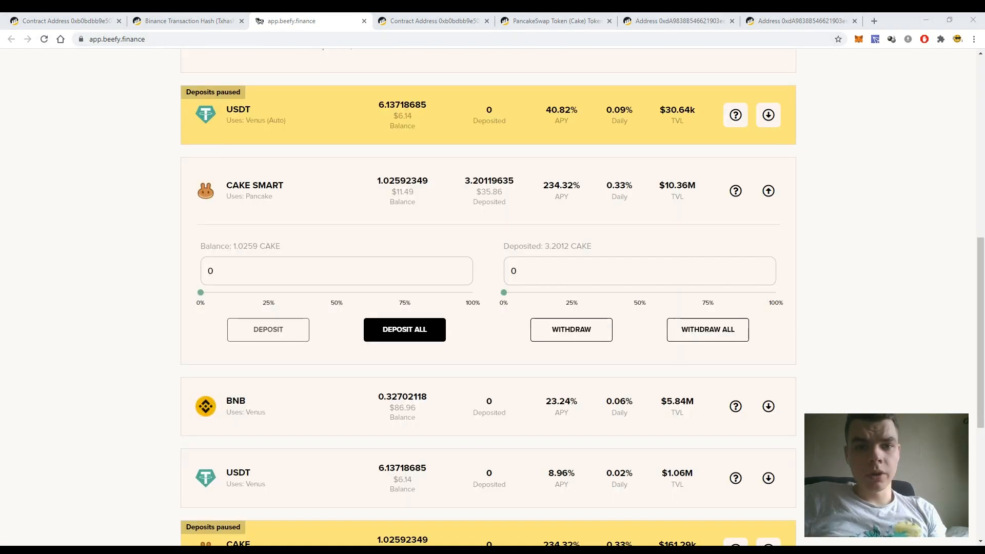
Step: Start a full 3.2012 CAKE withdrawal on Beefy and reject it in MetaMask
scroll(down, 3)
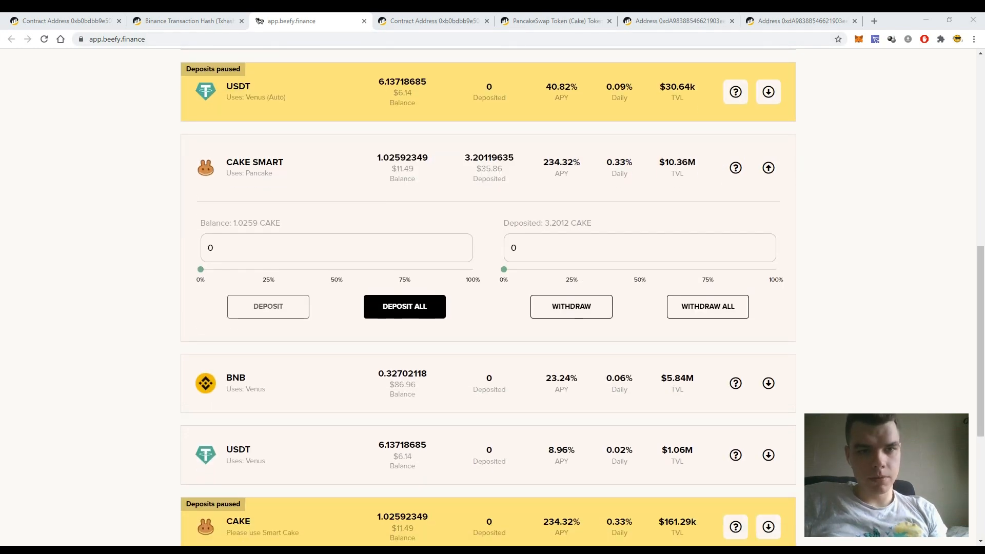
scroll(down, 3)
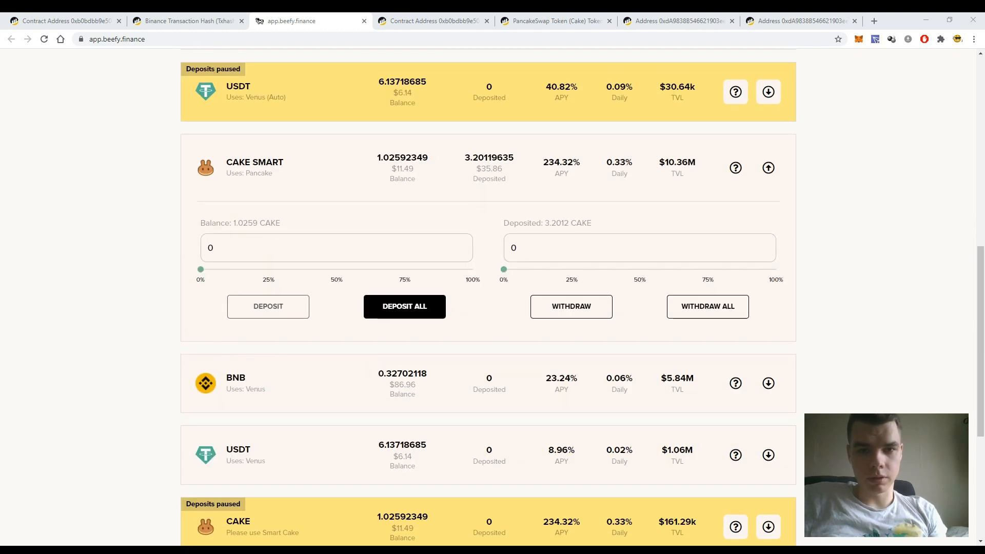
scroll(down, 3)
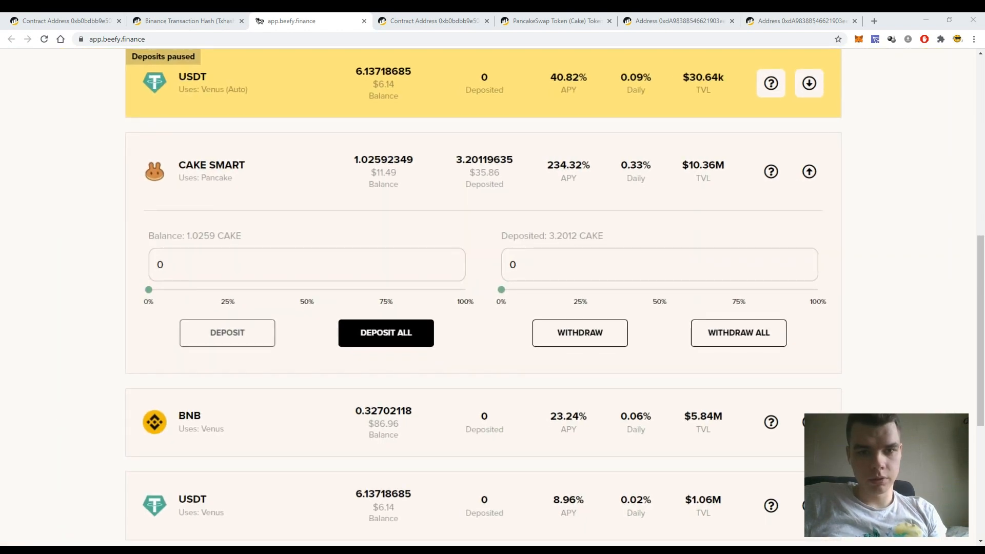
scroll(down, 3)
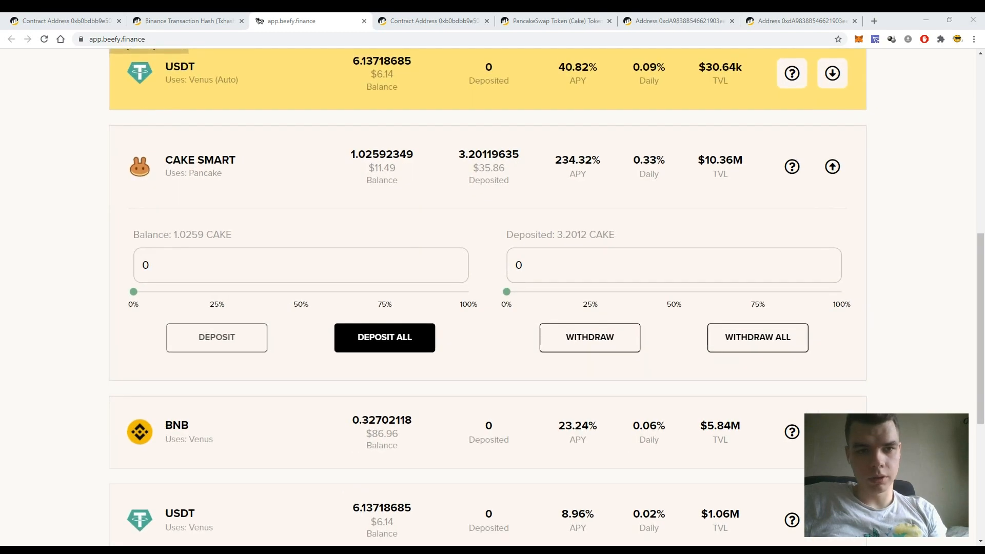
scroll(down, 3)
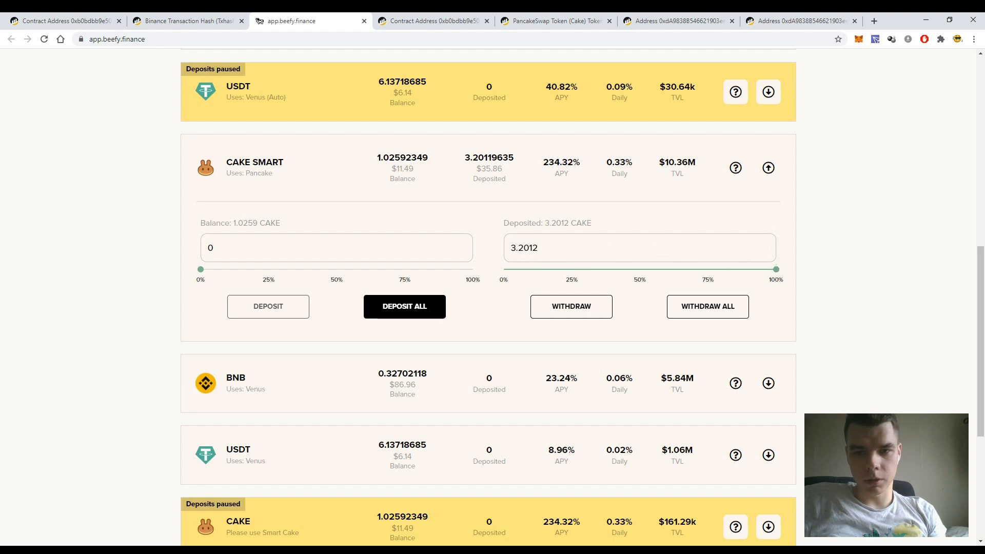
click(571, 306)
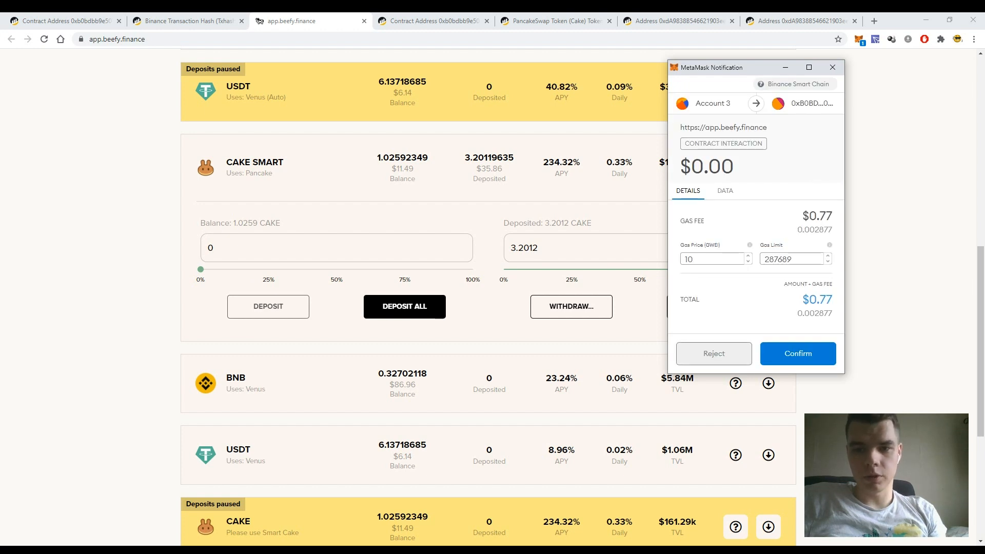
click(713, 353)
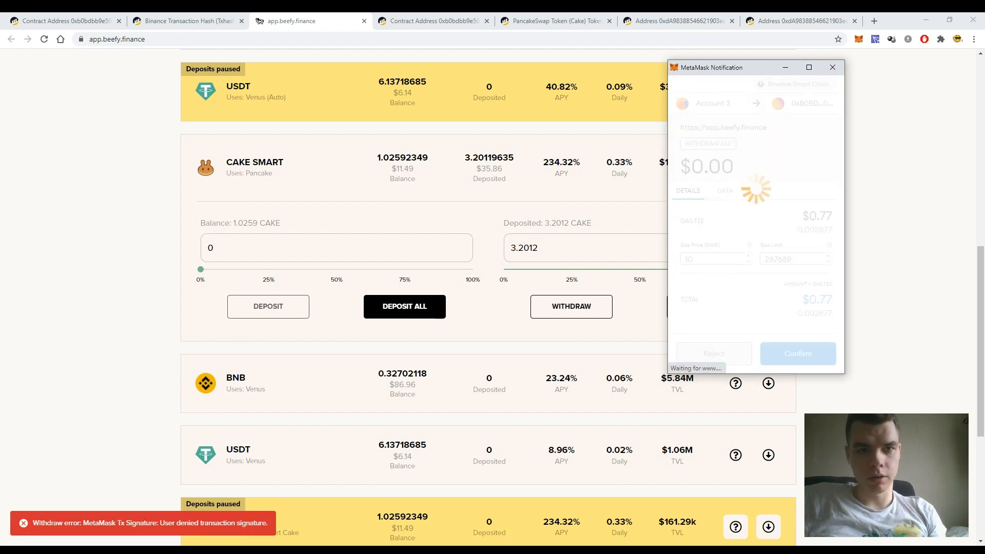
click(184, 21)
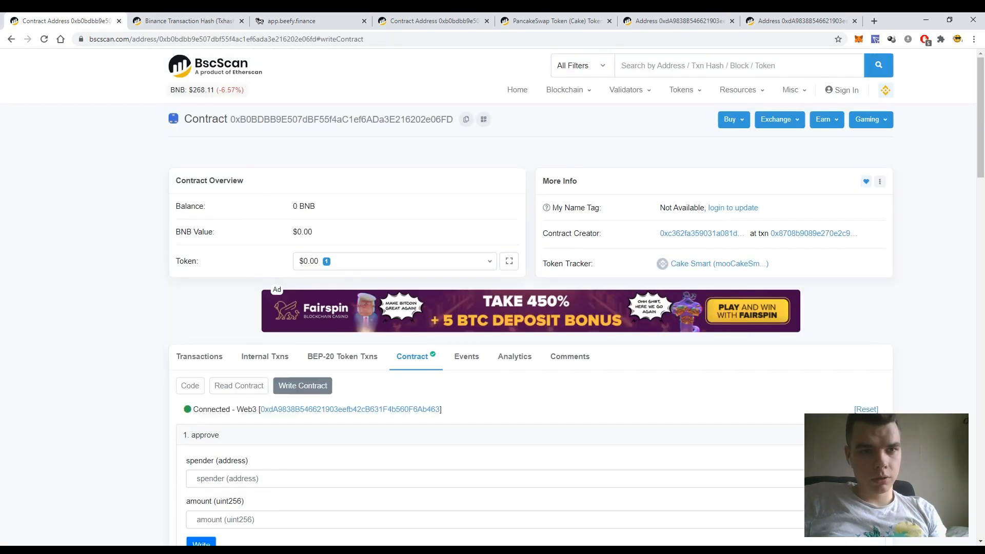
Step: Call withdrawAll on the Cake Smart vault, approve it in MetaMask, and open the transaction details
scroll(down, 3)
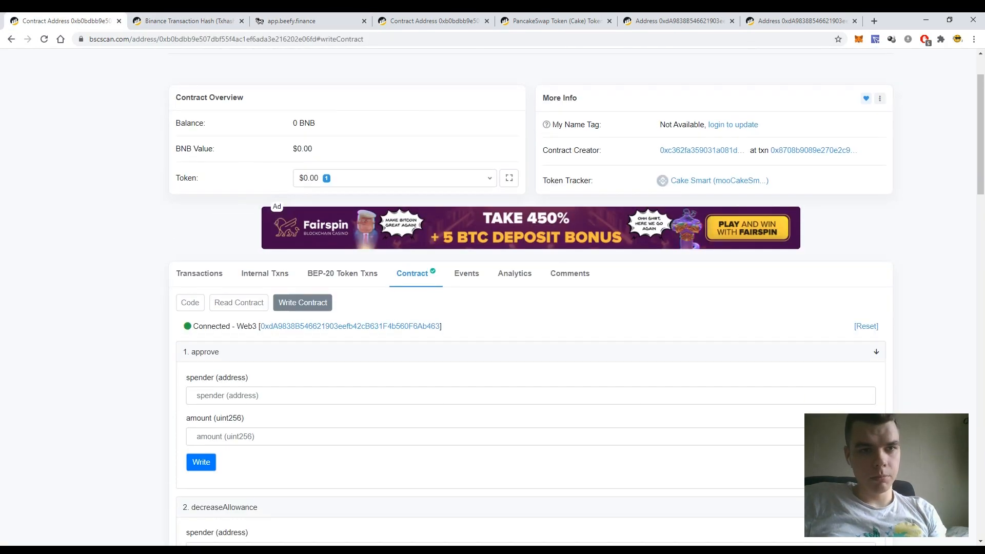
scroll(down, 3)
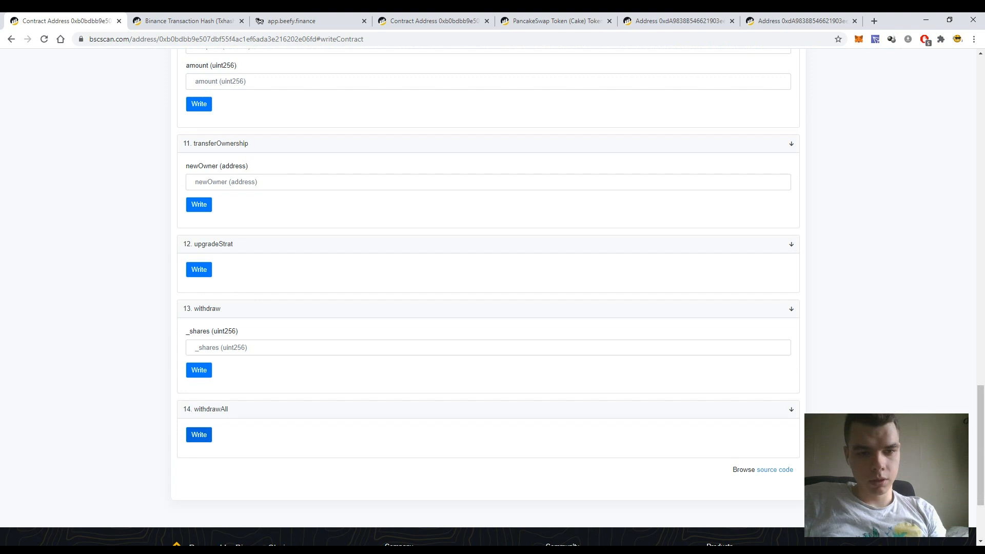
click(198, 434)
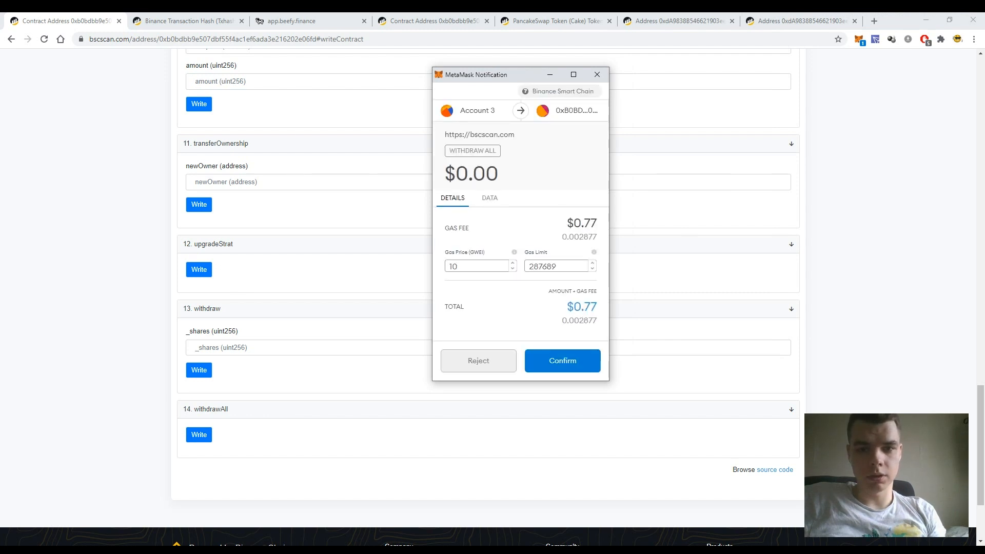
click(562, 361)
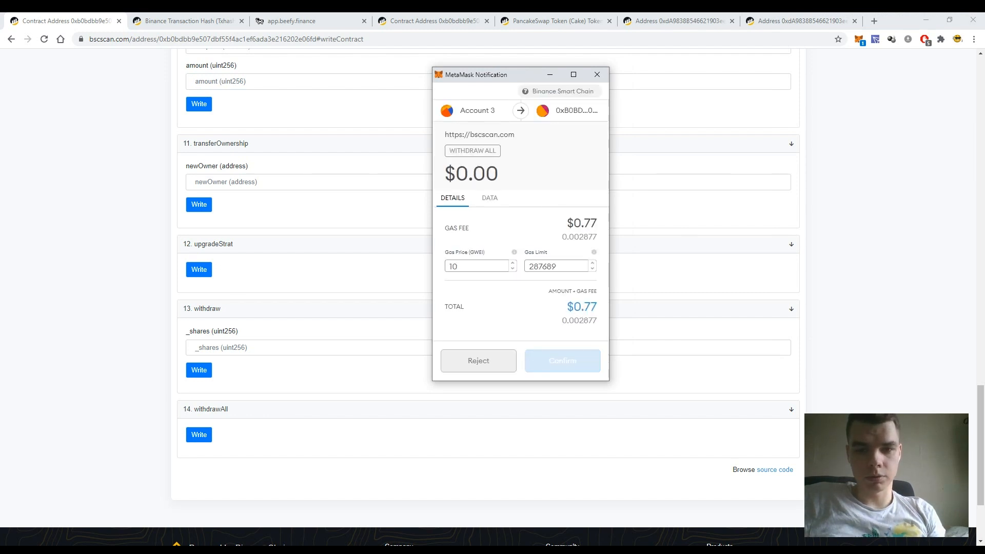
click(561, 361)
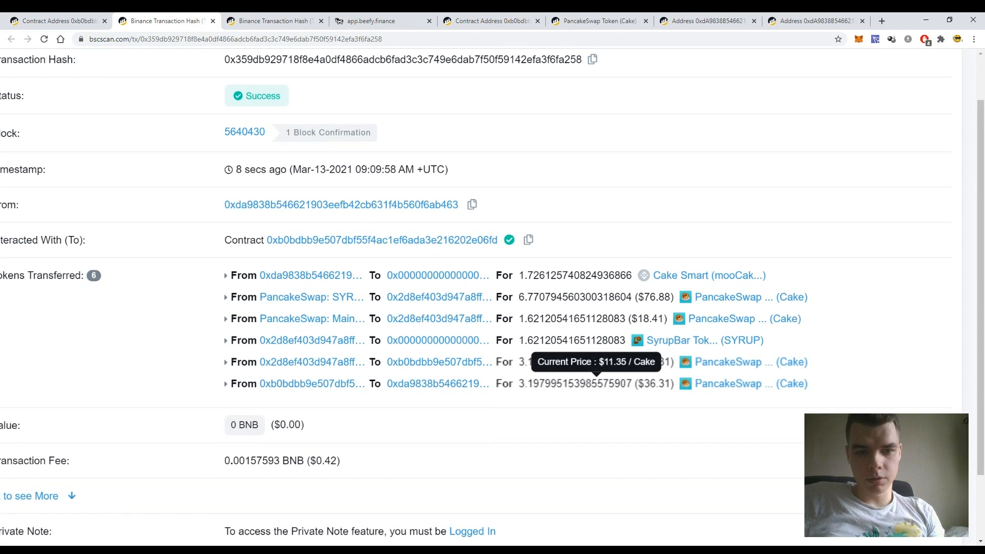
Step: Check the withdrawal succeeded with about 3.198 CAKE returned, then go back to Beefy Finance
click(381, 20)
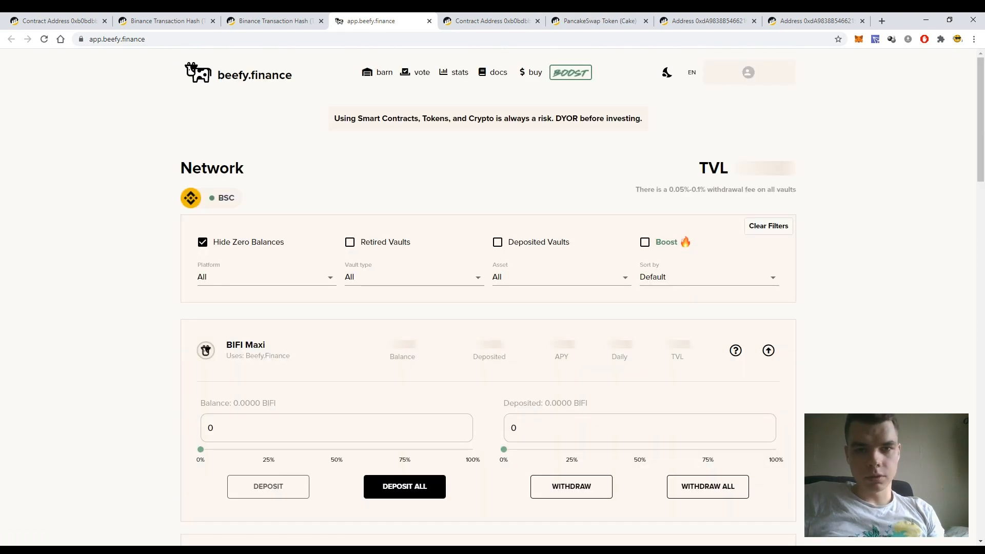
Step: Scroll to the CAKE SMART vault row showing 4.22391865 CAKE balance and 0 deposited
scroll(down, 3)
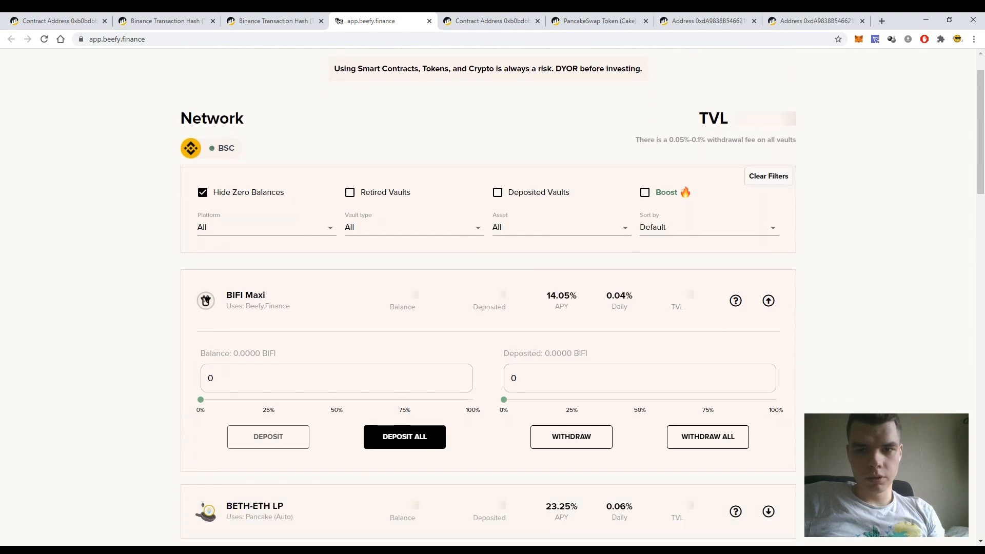
scroll(down, 3)
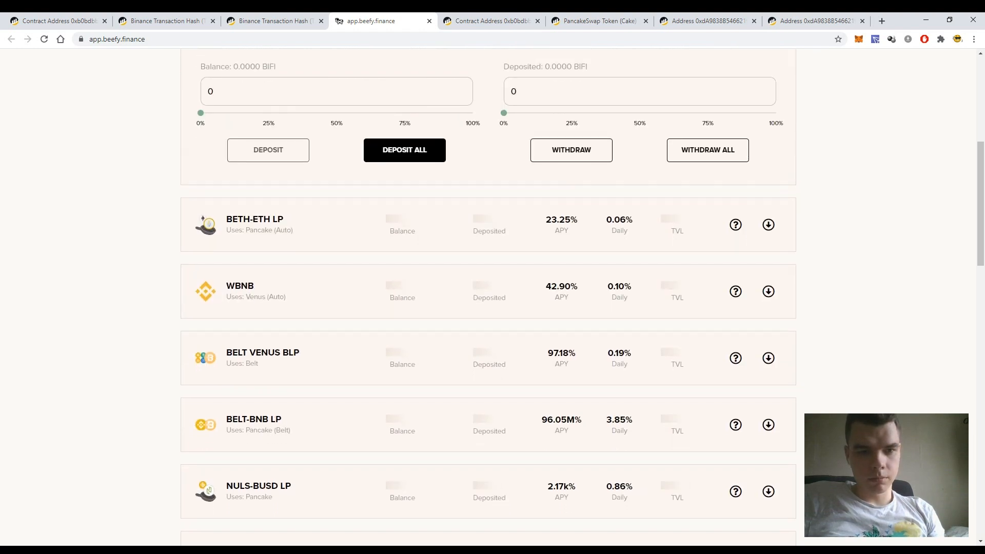
scroll(up, 3)
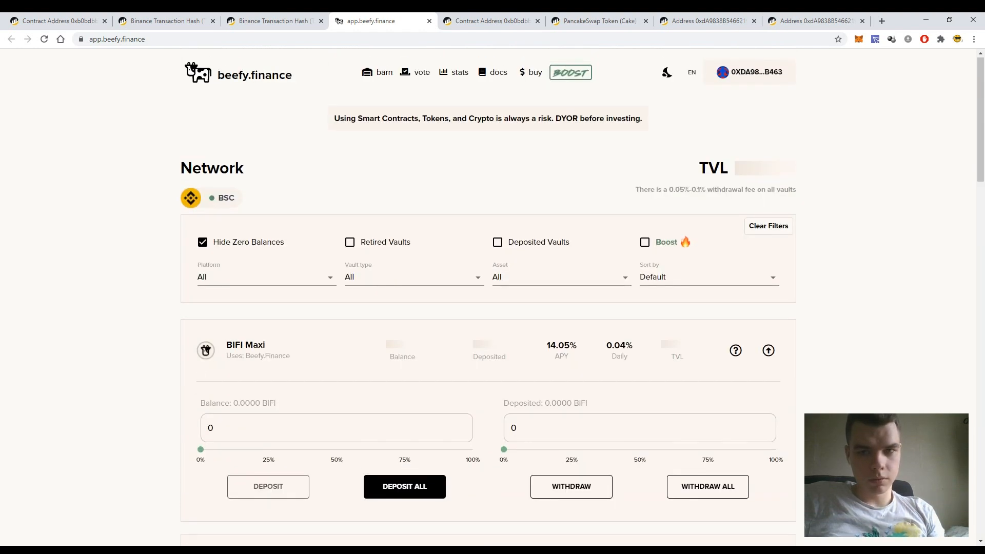
scroll(down, 3)
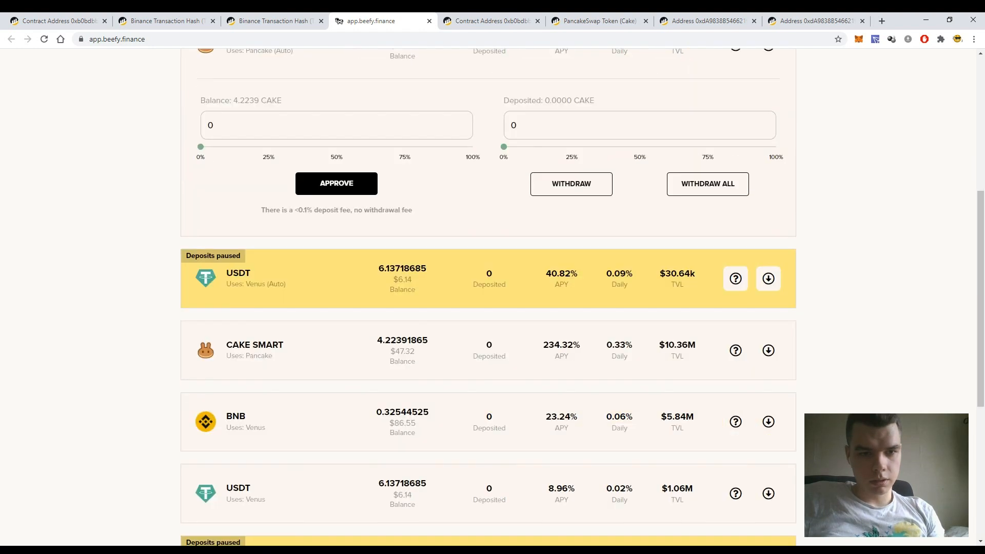